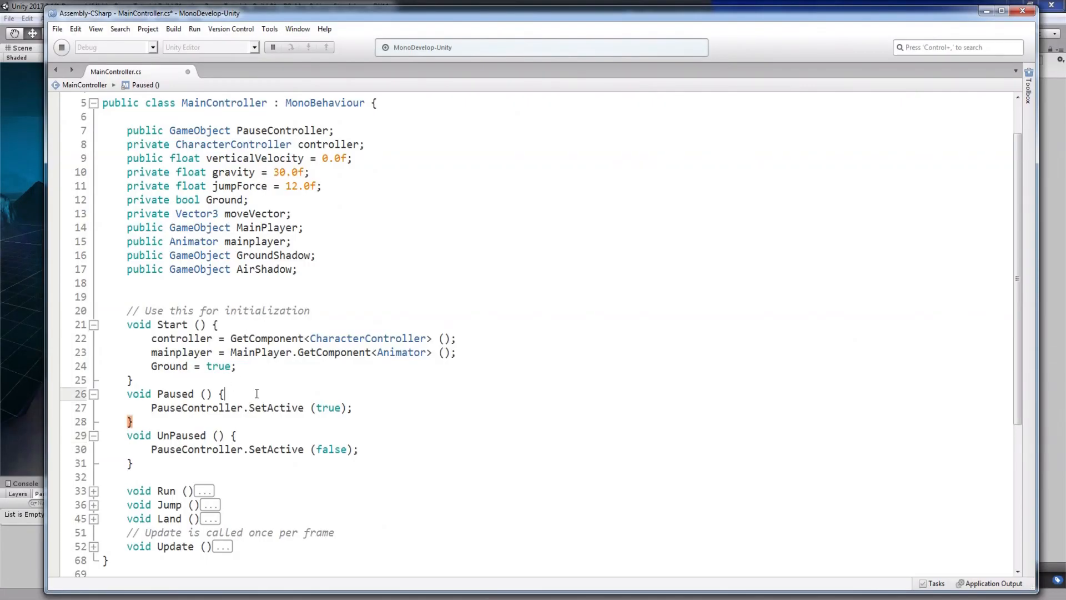
Write Time.timeScale = 0; in Paused() and Time.timeScale = 1; in UnPaused().
{"action": "type", "text": "Time.timeScale = 0;"}
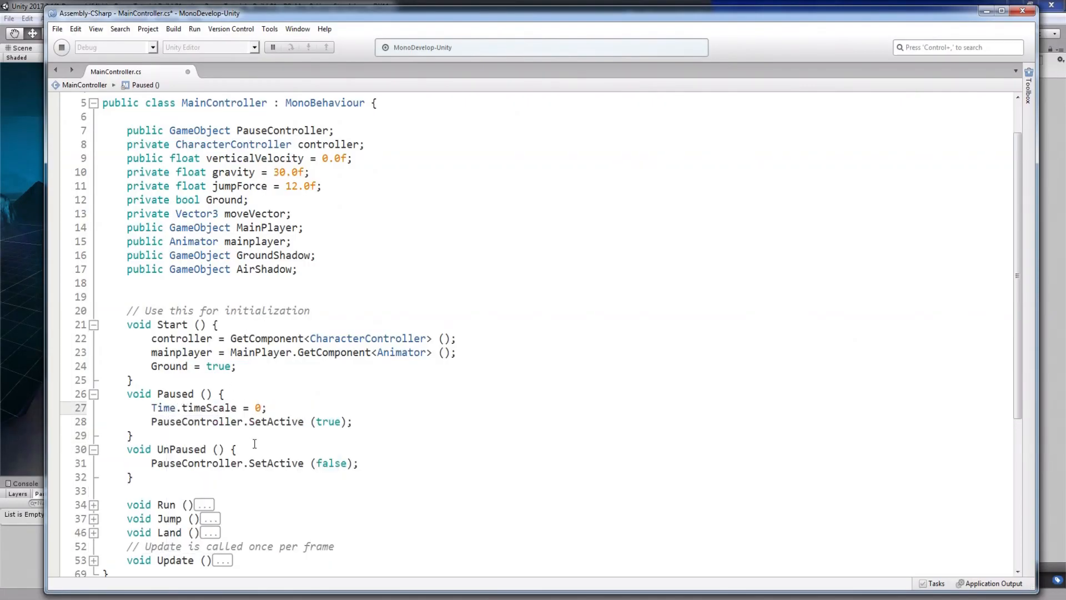
{"action": "type", "text": "Time.timeScale = 1;"}
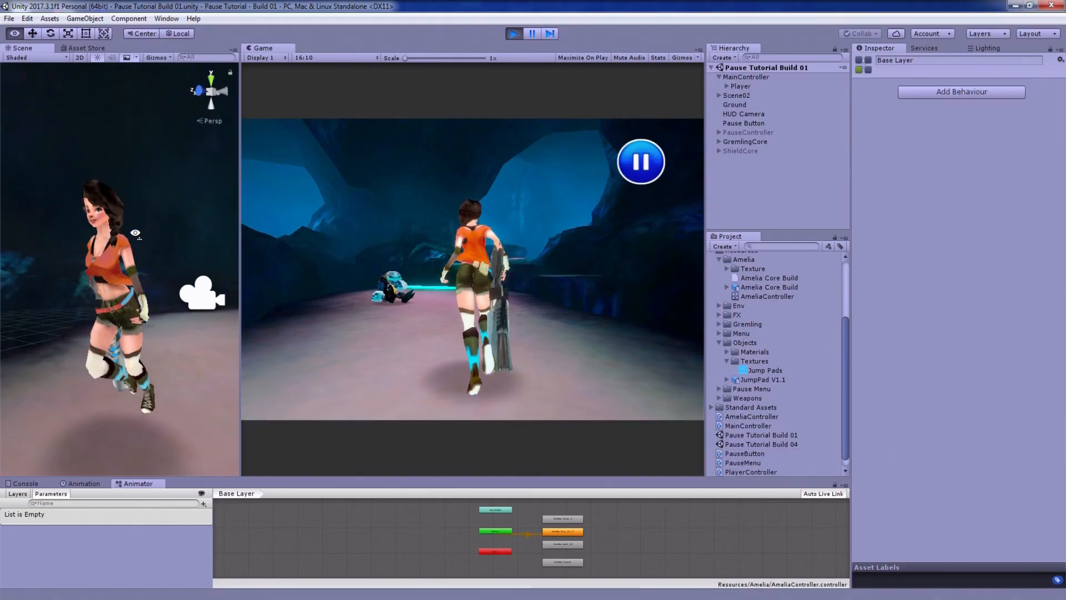
Enter Play mode in Unity to test the pause behaviour.
{"action": "left_click", "coordinate": [746, 76]}
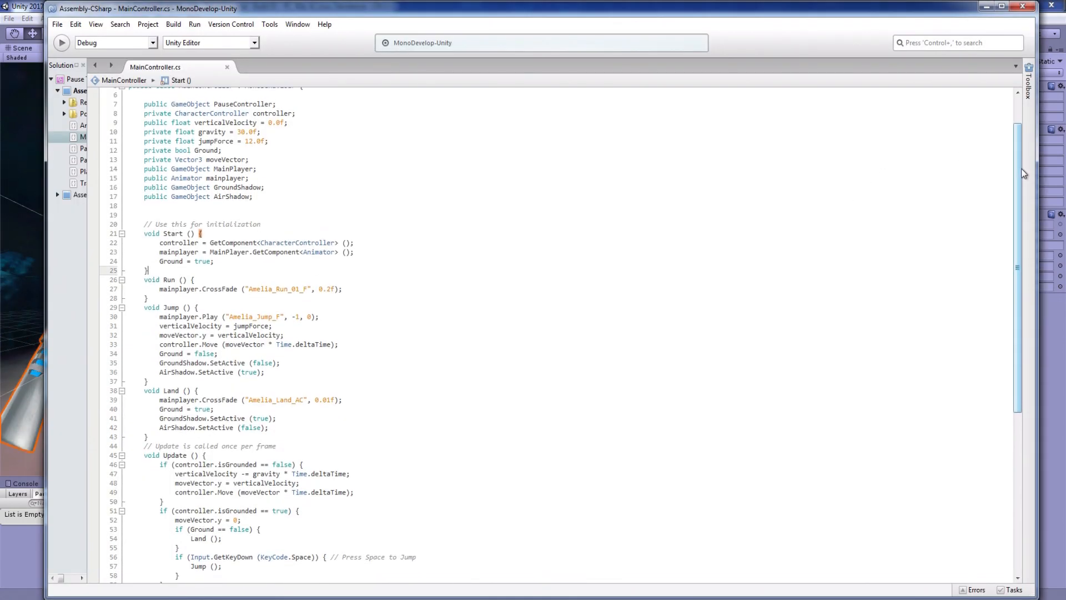
Scroll MainController.cs to show the Start, Run, Jump, Land and Update methods.
{"action": "scroll", "scroll_direction": "down", "scroll_amount": 3}
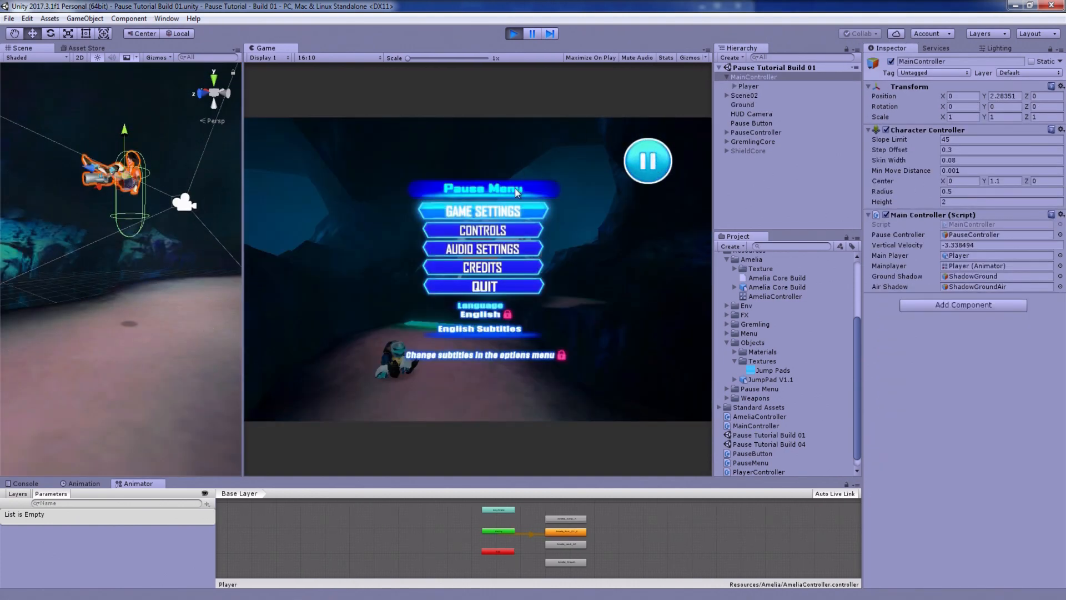
{"action": "mouse_move", "coordinate": [483, 228]}
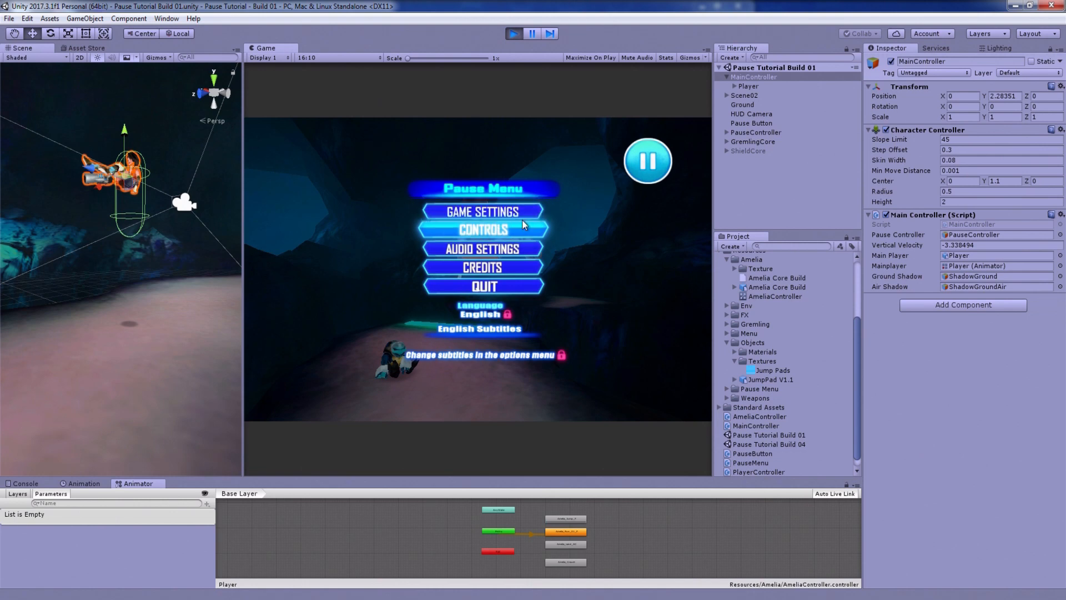
{"action": "mouse_move", "coordinate": [596, 198]}
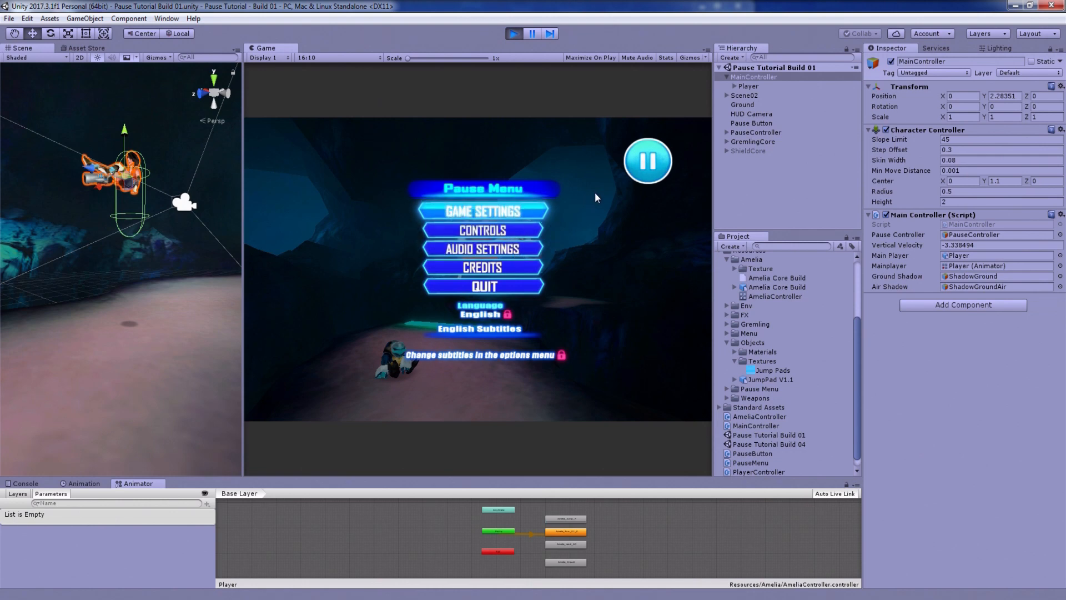
Resume the game from the pause menu and stop Play mode.
{"action": "left_click", "coordinate": [647, 160]}
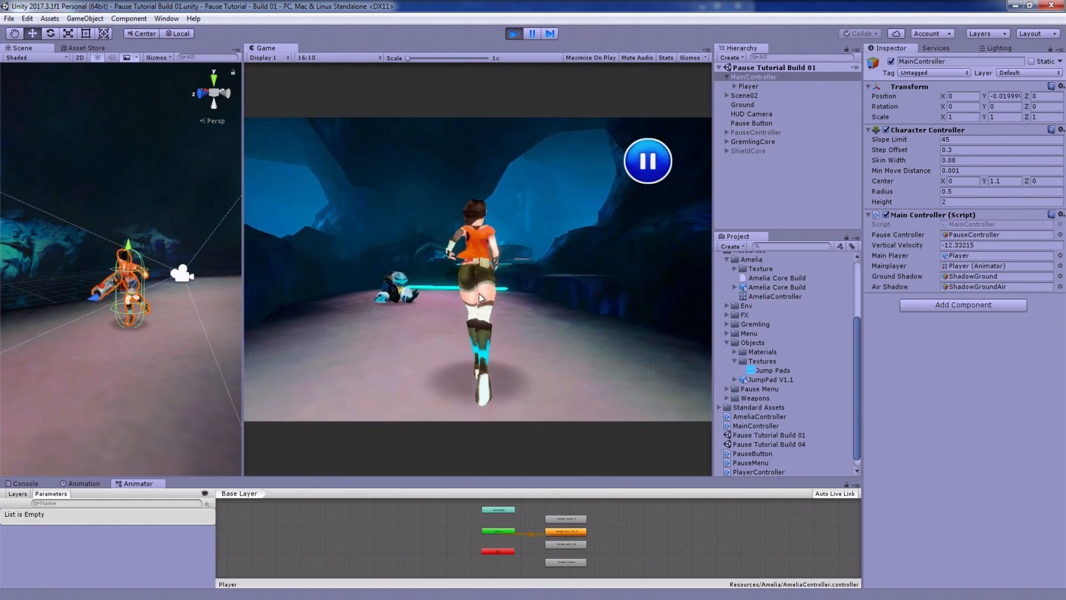
{"action": "left_click", "coordinate": [513, 33]}
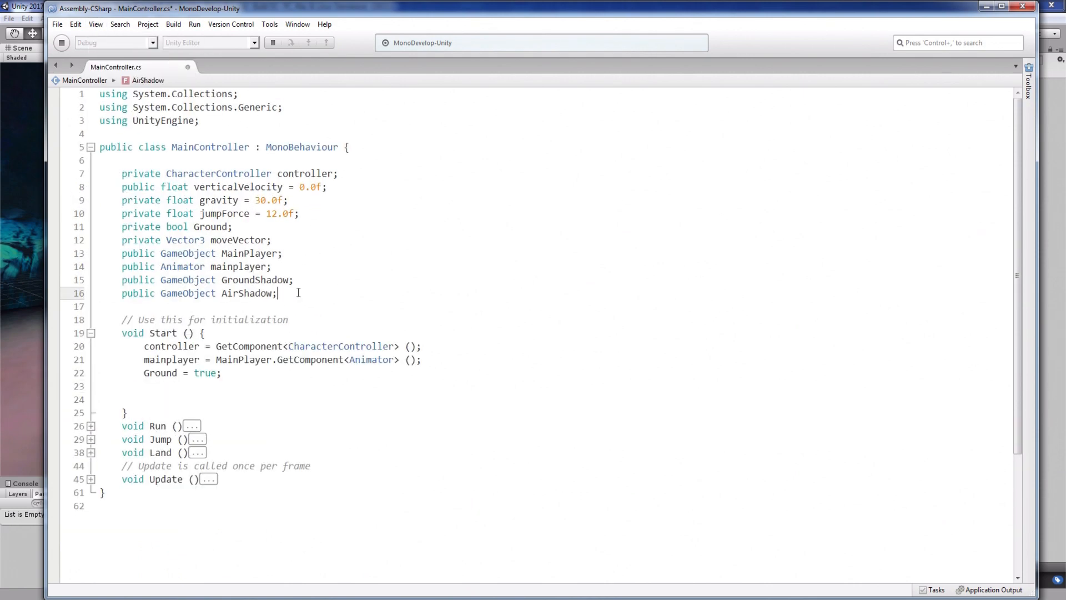
Declare public static float GameSpeed and set GameSpeed = 1; in Start().
{"action": "type", "text": "public static float GameSpeed;"}
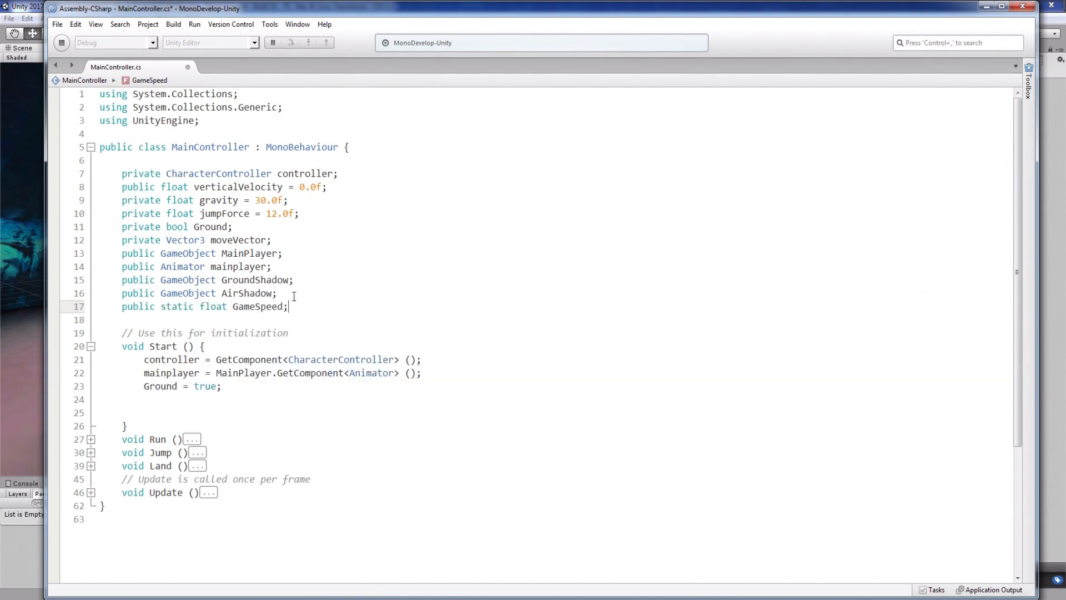
{"action": "left_click_drag", "start_coordinate": [122, 306], "coordinate": [289, 307]}
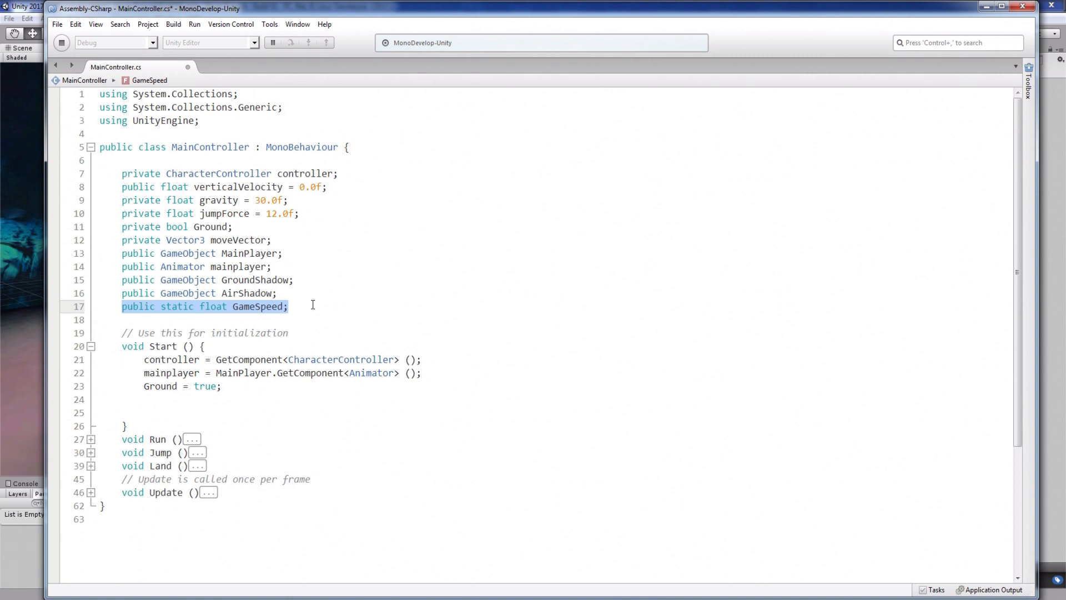
{"action": "left_click", "coordinate": [224, 387]}
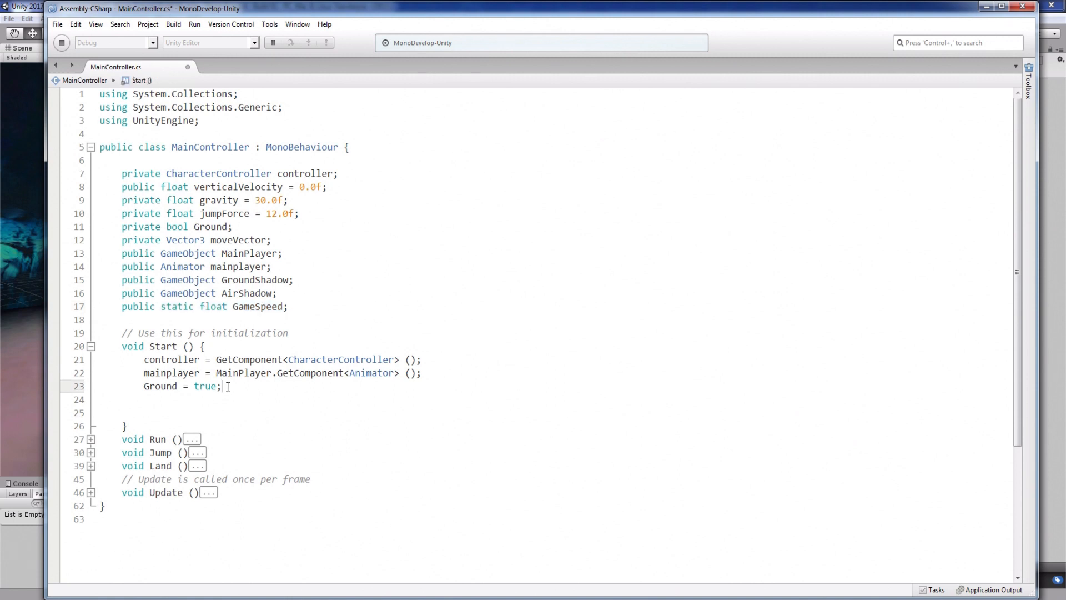
{"action": "type", "text": "GameSpeed = 1;"}
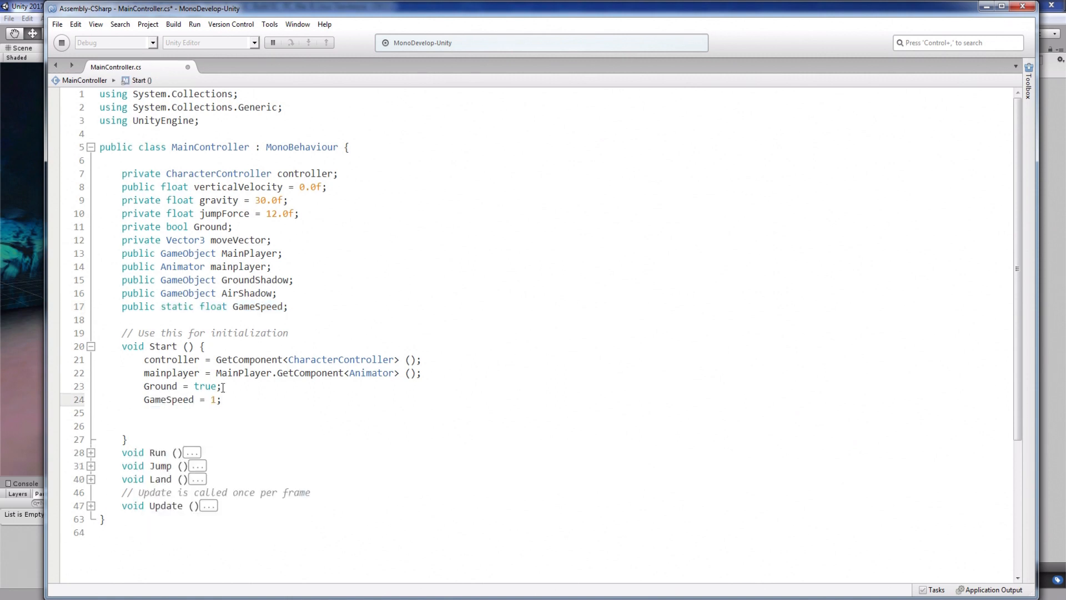
{"action": "left_click", "coordinate": [289, 306]}
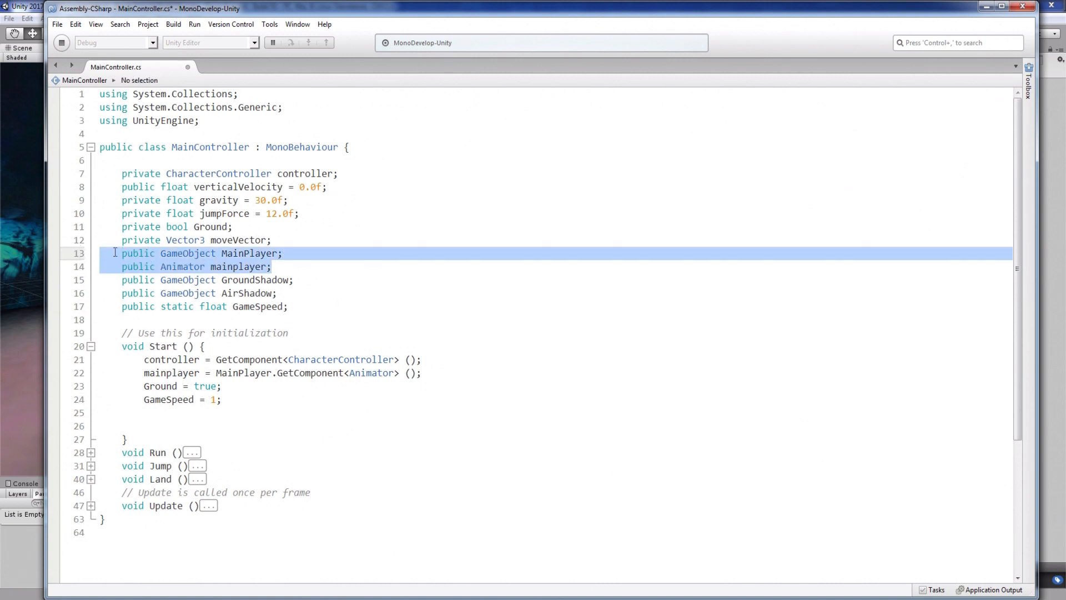
Declare GameObject Gremling, Animator gremling and GameObject PauseController fields.
{"action": "left_click", "coordinate": [289, 307]}
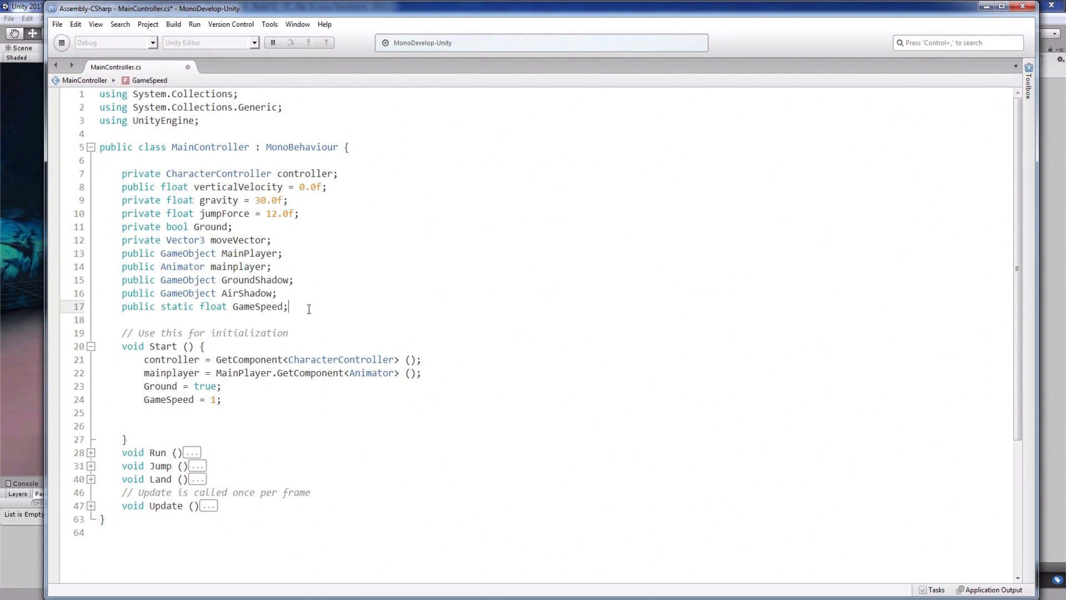
{"action": "type", "text": "public GameObject Gremling;"}
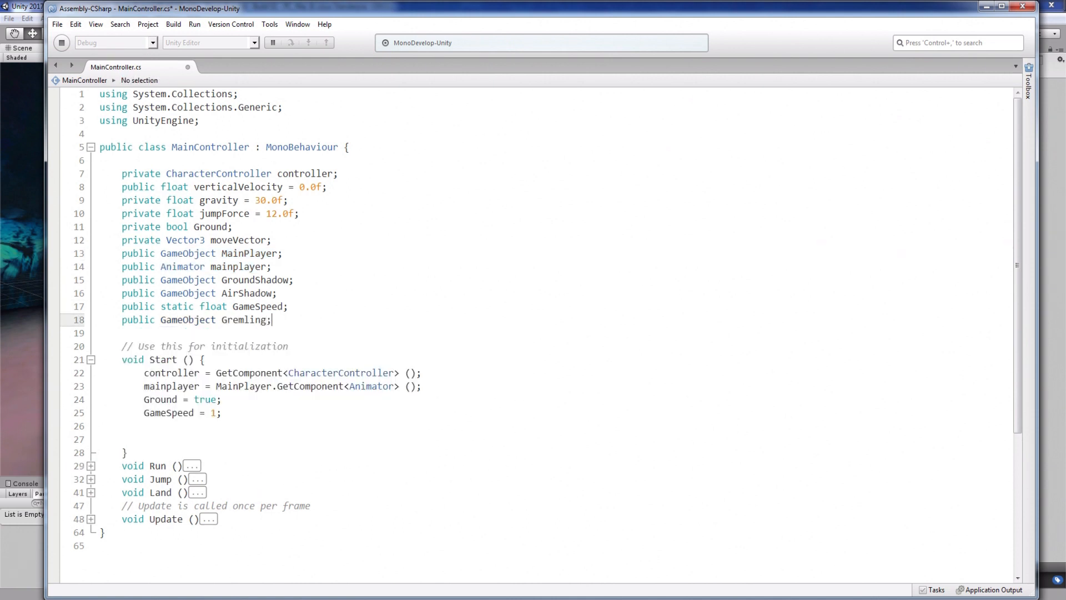
{"action": "type", "text": "public Animator gremling;"}
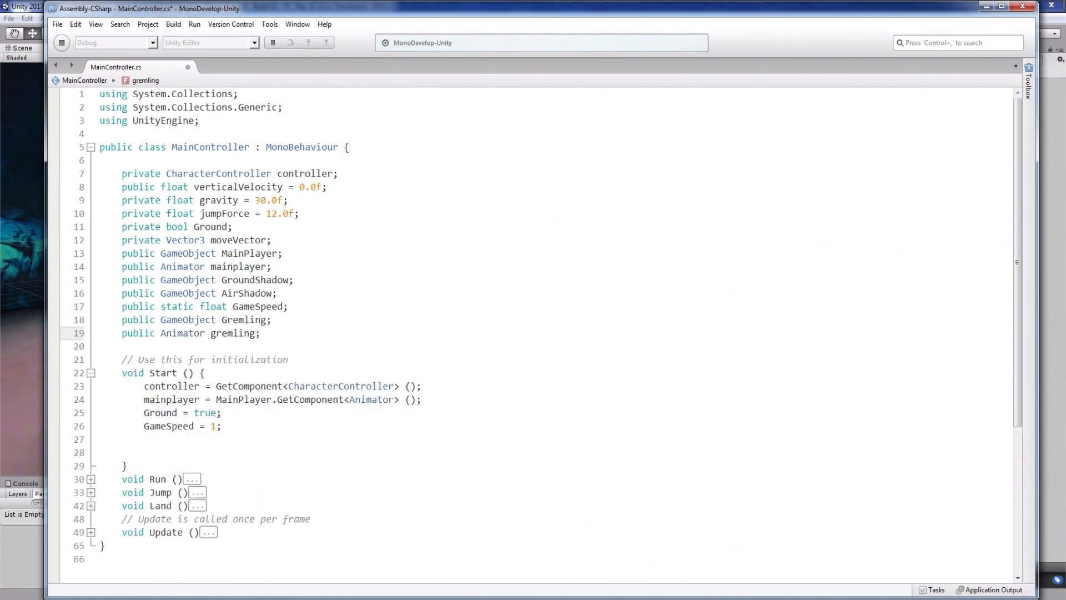
{"action": "type", "text": "public GameObject PauseC"}
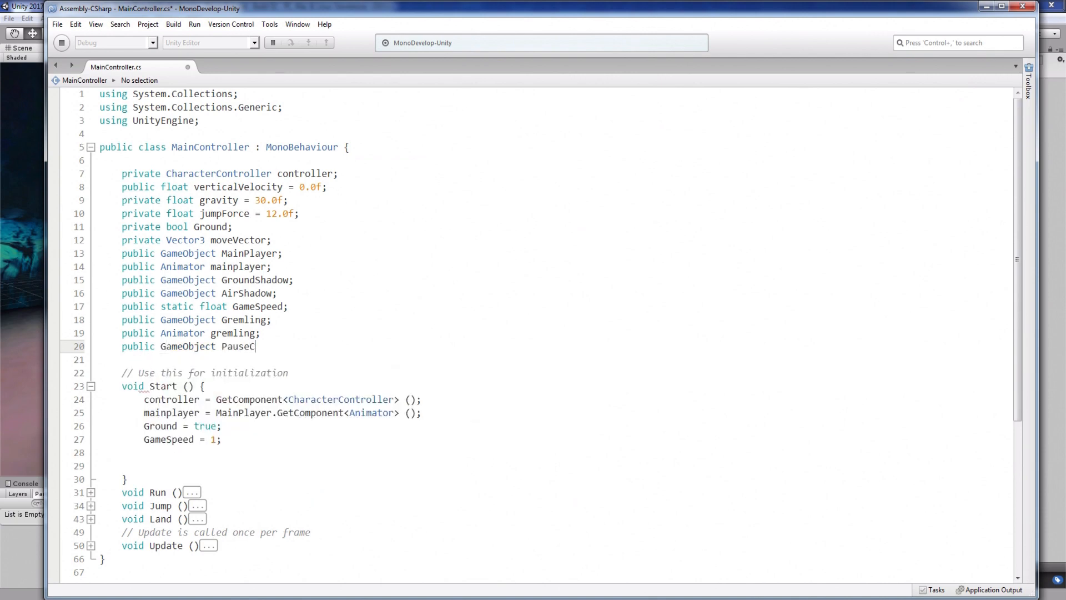
{"action": "type", "text": "ontroller;"}
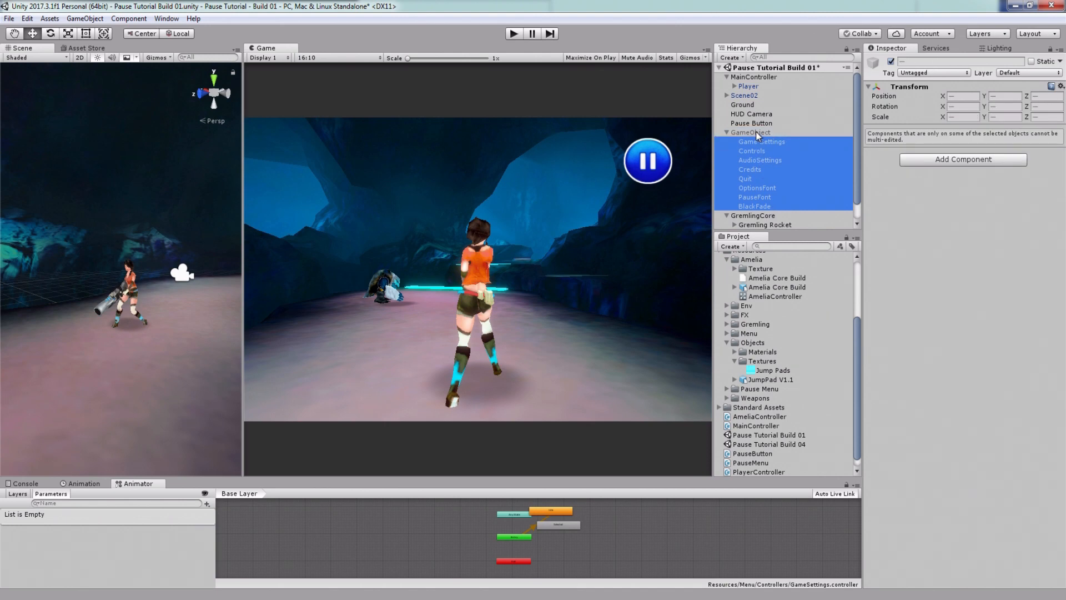
Rename the pause menu's parent object to PauseController and assign it to MainController's Pause Controller slot.
{"action": "left_click", "coordinate": [750, 132]}
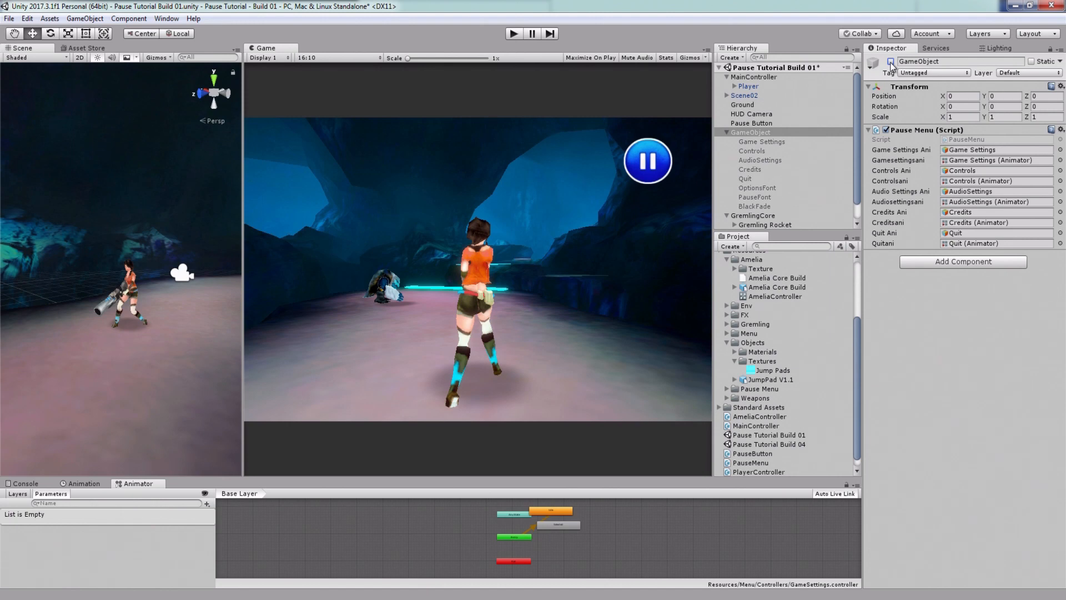
{"action": "type", "text": "PauseController"}
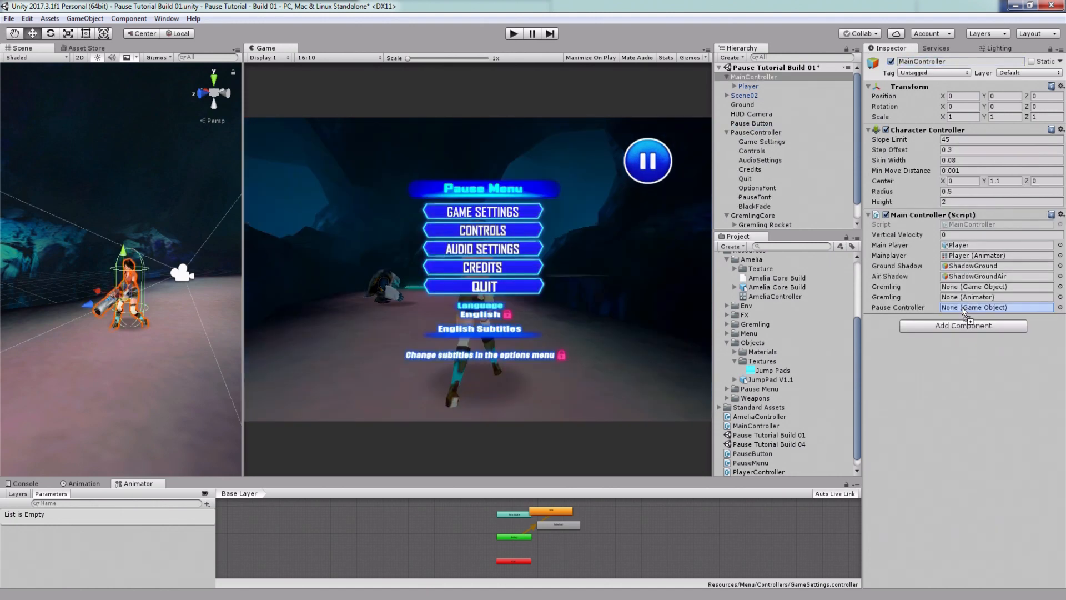
{"action": "left_click", "coordinate": [997, 306]}
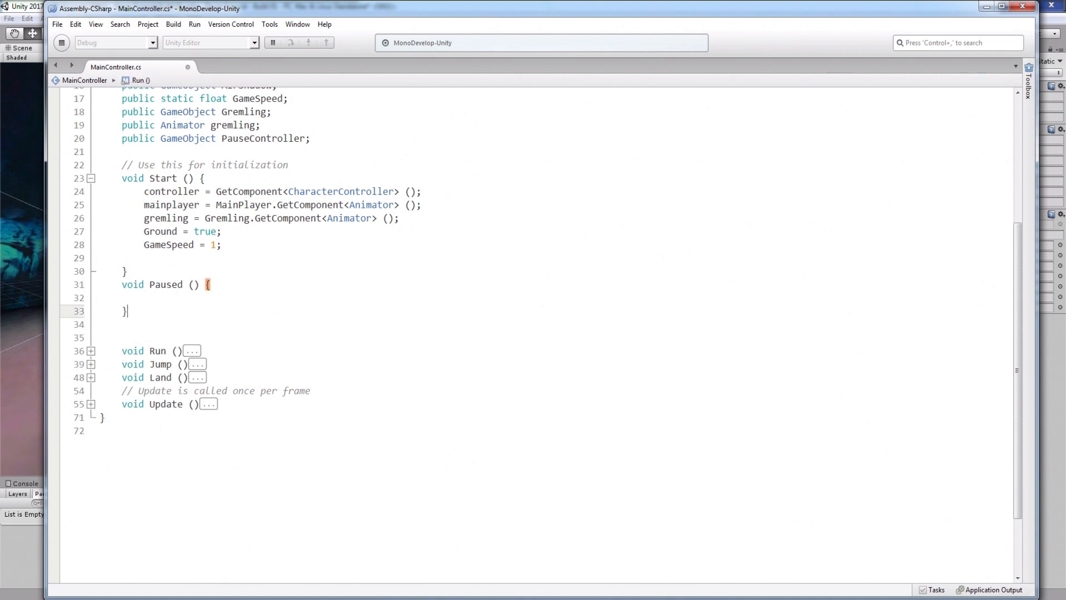
Write the UnPaused() function header and begin its GameSpeed assignment.
{"action": "type", "text": "void UnPaused () {"}
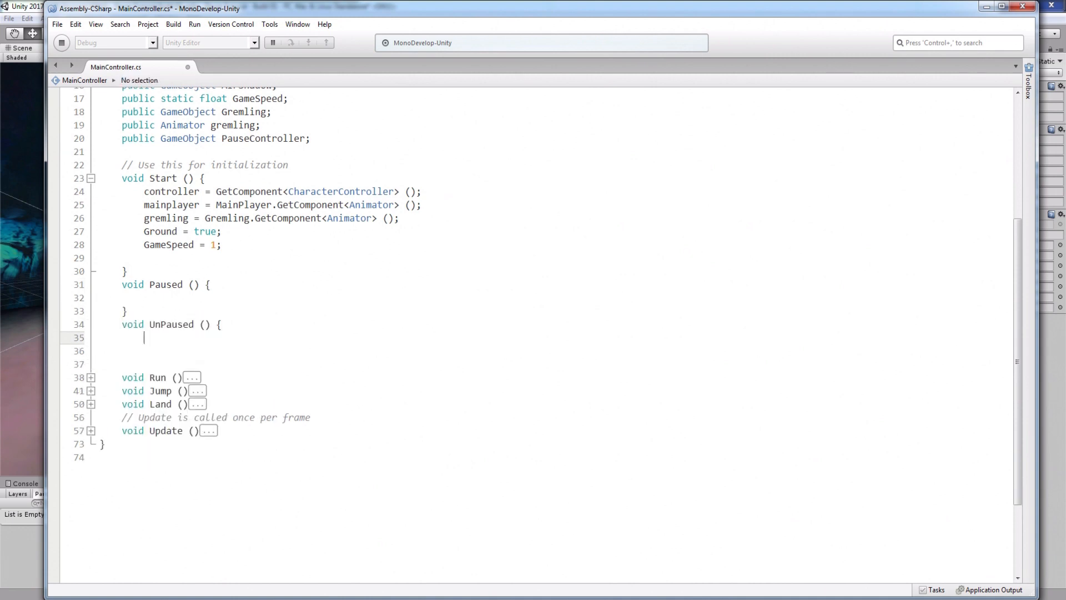
{"action": "type", "text": "GameSpeed = 1;"}
{"action": "left_click", "coordinate": [568, 298]}
{"action": "type", "text": "GameSpeed = 0;"}
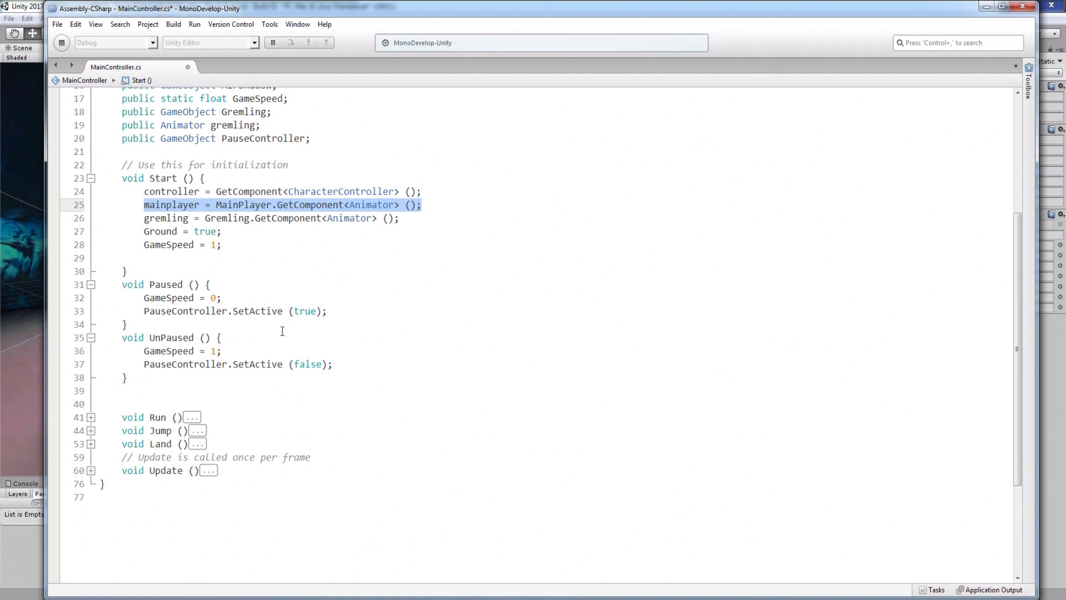
Add mainplayer.speed = GameSpeed; and gremling.speed = GameSpeed; inside Paused().
{"action": "type", "text": "main"}
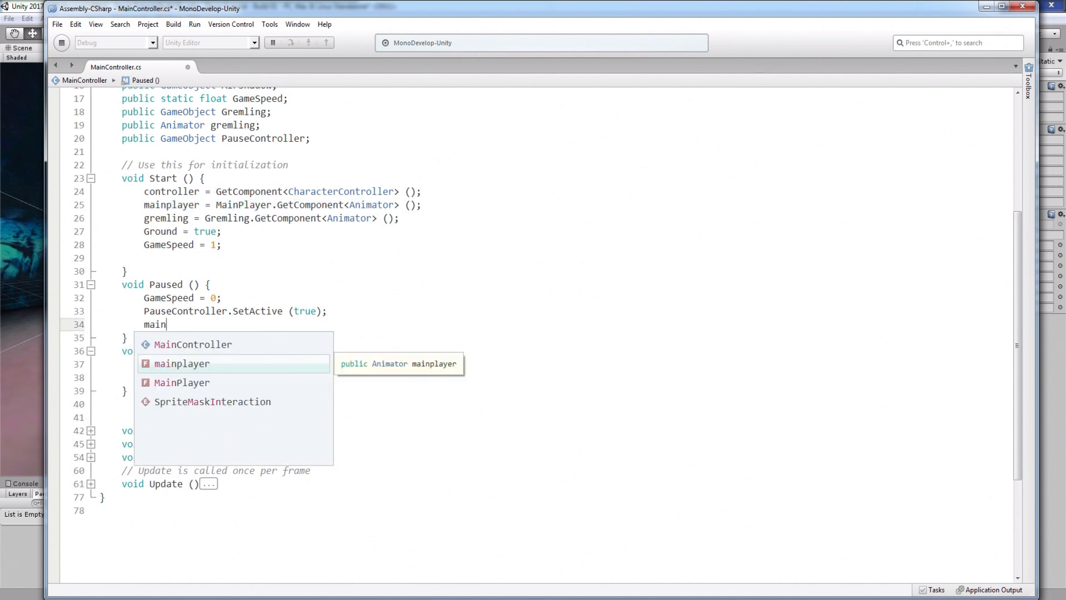
{"action": "type", "text": "player.speed"}
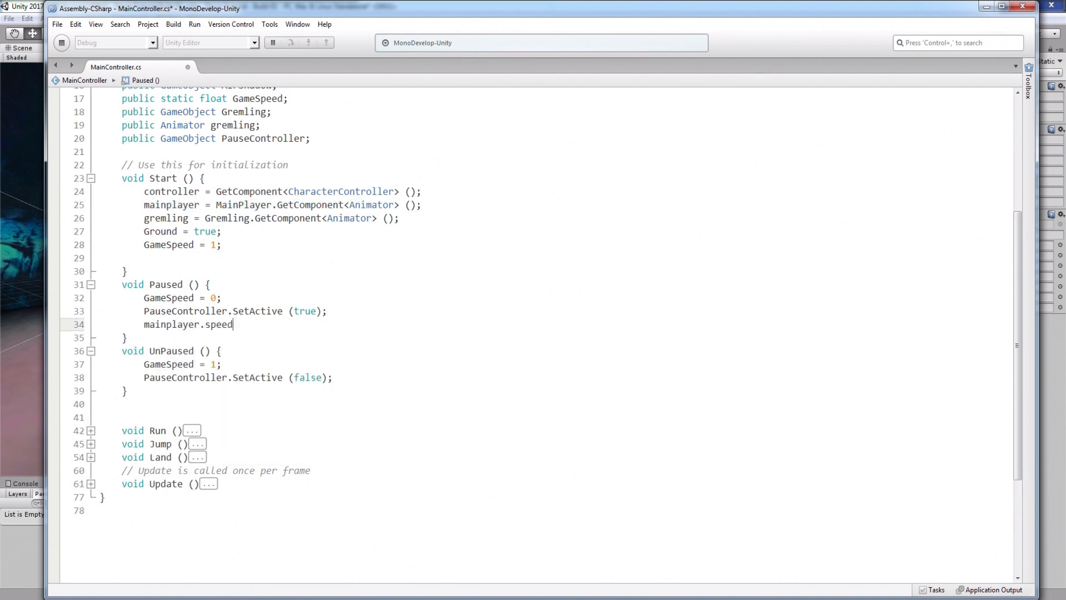
{"action": "type", "text": "= 0;"}
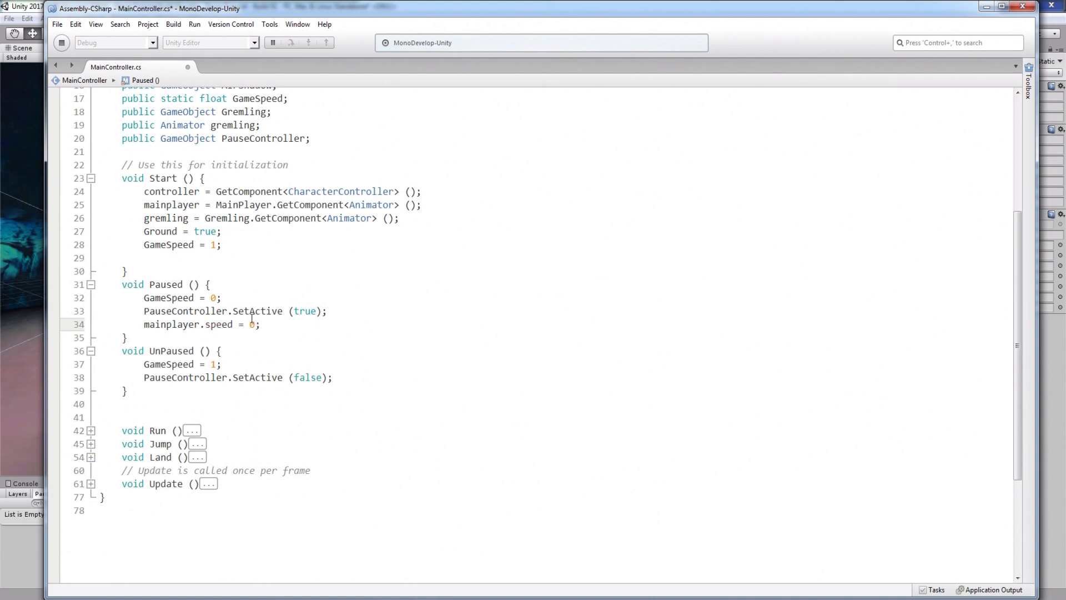
{"action": "double_click", "coordinate": [171, 324]}
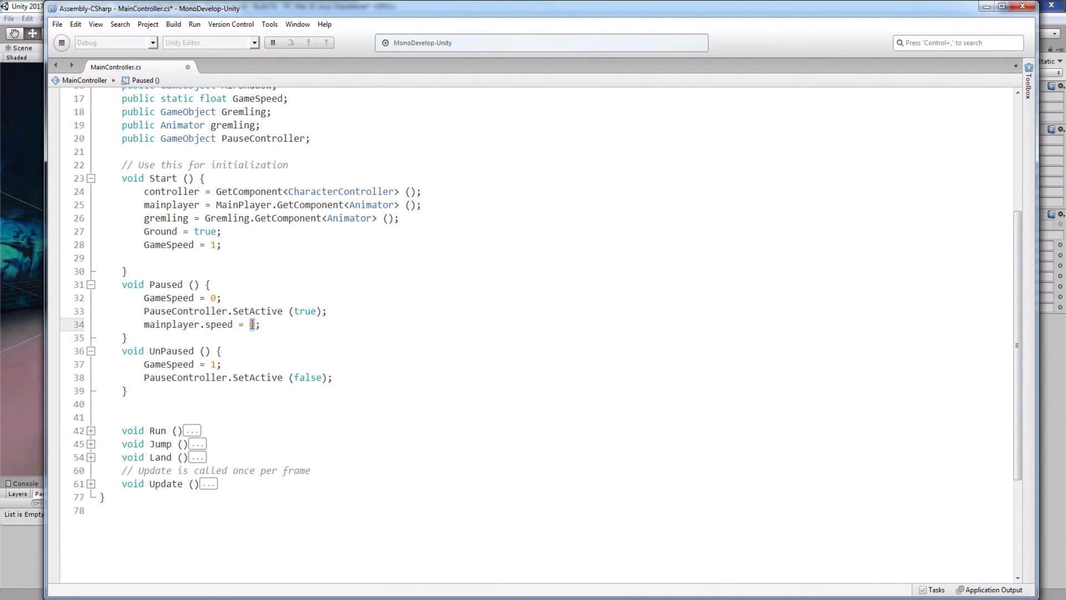
{"action": "type", "text": "GameSpeed"}
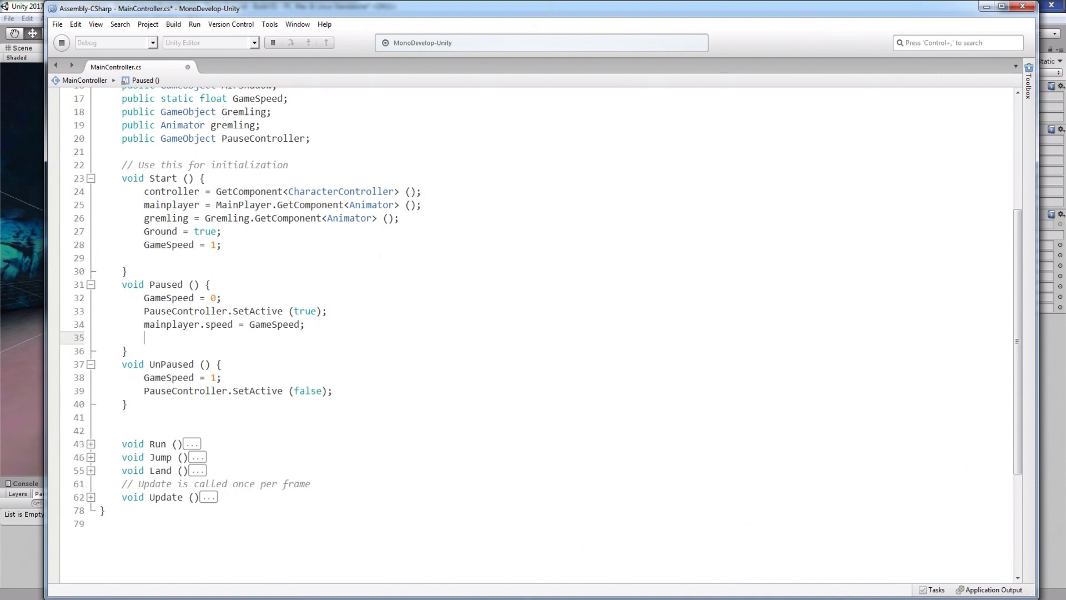
{"action": "type", "text": "gremling.speed = GameSpeed"}
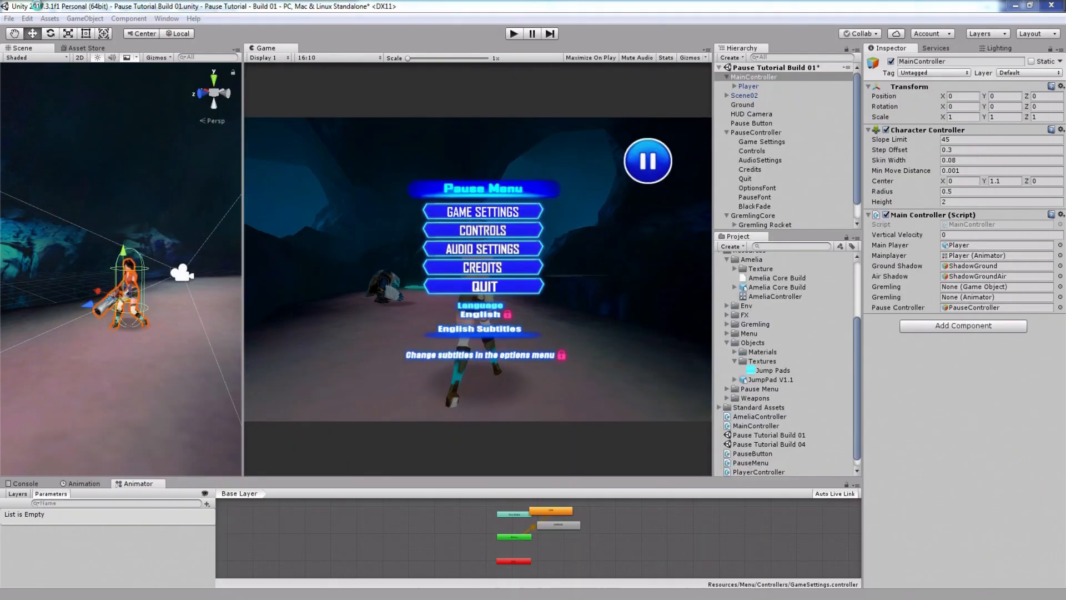
Switch back to the Unity editor with MainController selected in the Inspector.
{"action": "left_click", "coordinate": [754, 77]}
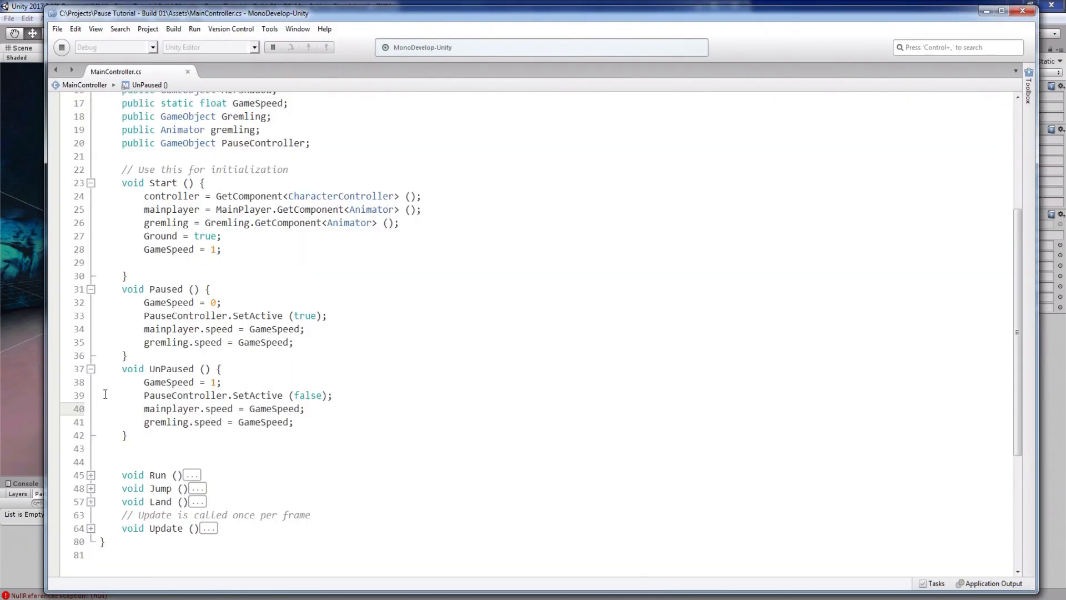
Select the Paused and UnPaused method bodies in MainController.cs.
{"action": "left_click_drag", "start_coordinate": [122, 289], "coordinate": [126, 436]}
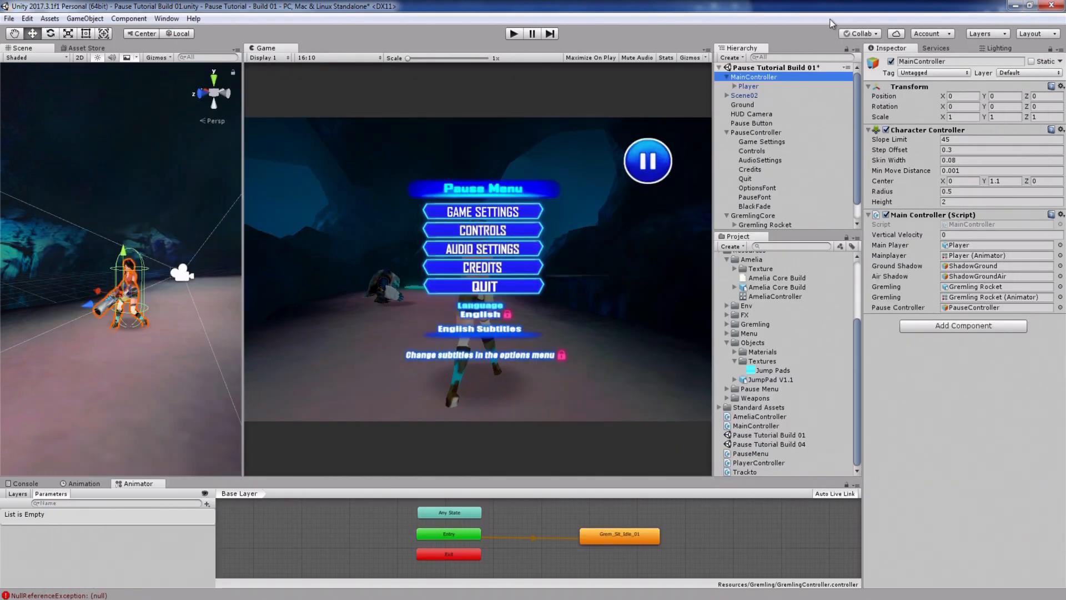
Set Pause Button's Box Collider 2D to Is Trigger and add a new PauseButton script component.
{"action": "left_click", "coordinate": [752, 124]}
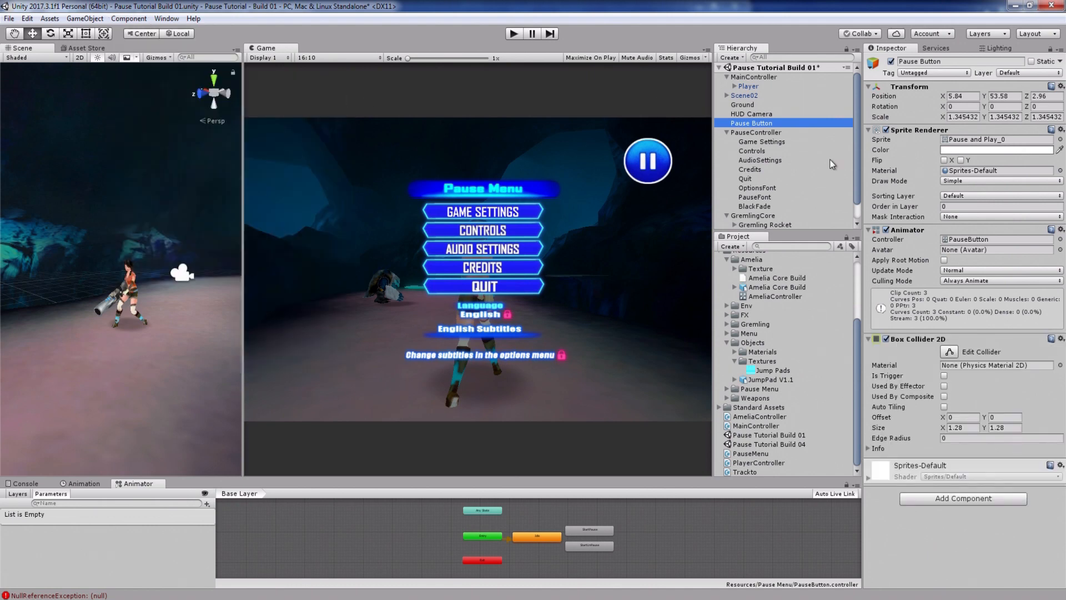
{"action": "left_click", "coordinate": [944, 375]}
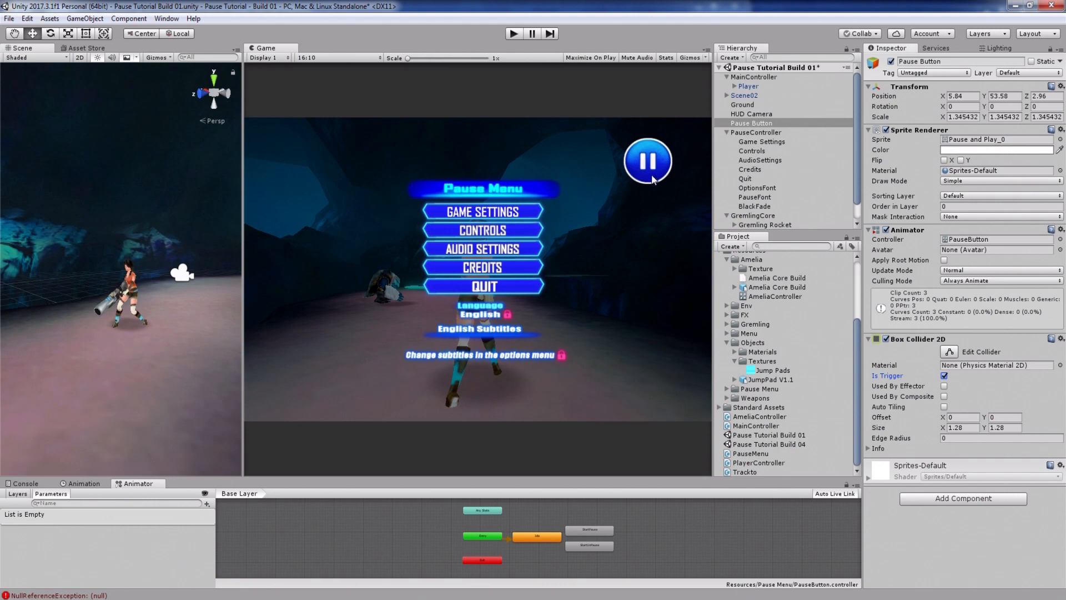
{"action": "left_click", "coordinate": [962, 497]}
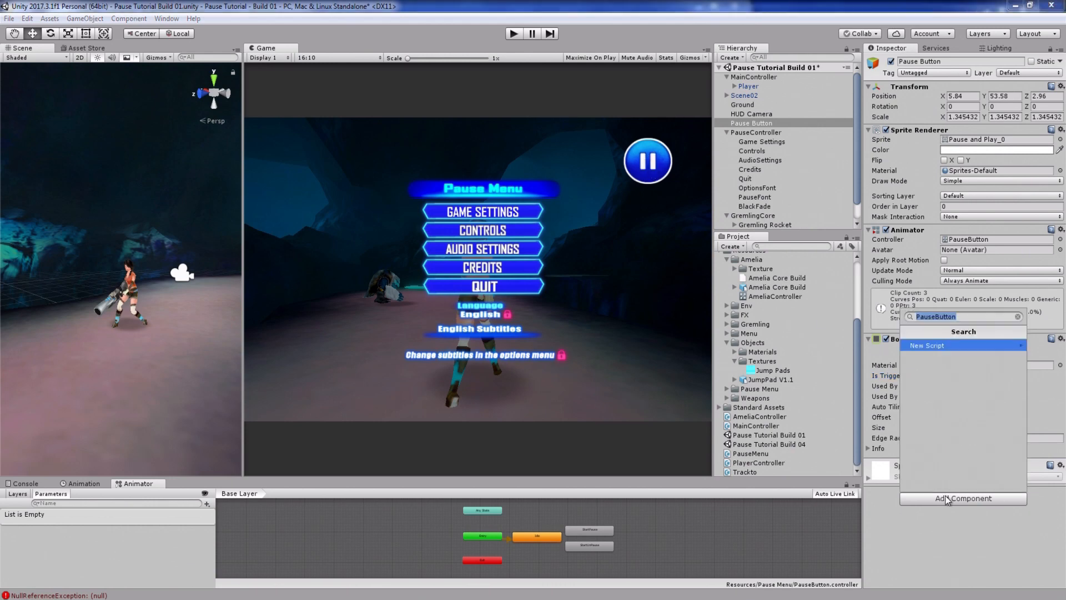
{"action": "left_click", "coordinate": [927, 345]}
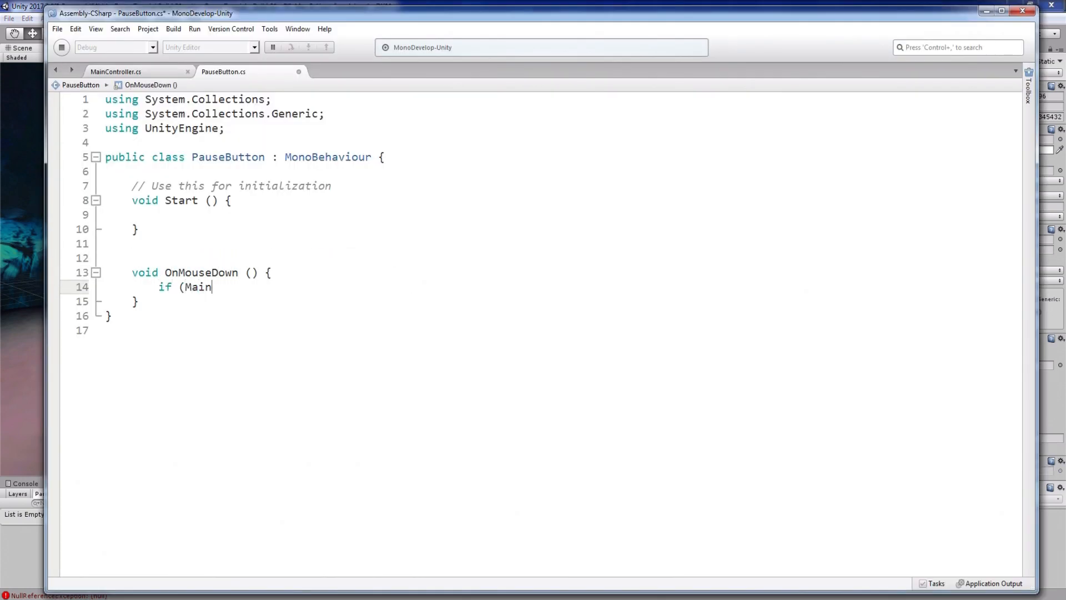
Write OnMouseDown checks for GameSpeed >= .1 and == 0 and declare public GameObject MainControllerObject.
{"action": "type", "text": "Controller.GameSpeed >= .1f) {"}
{"action": "type", "text": "if ("}
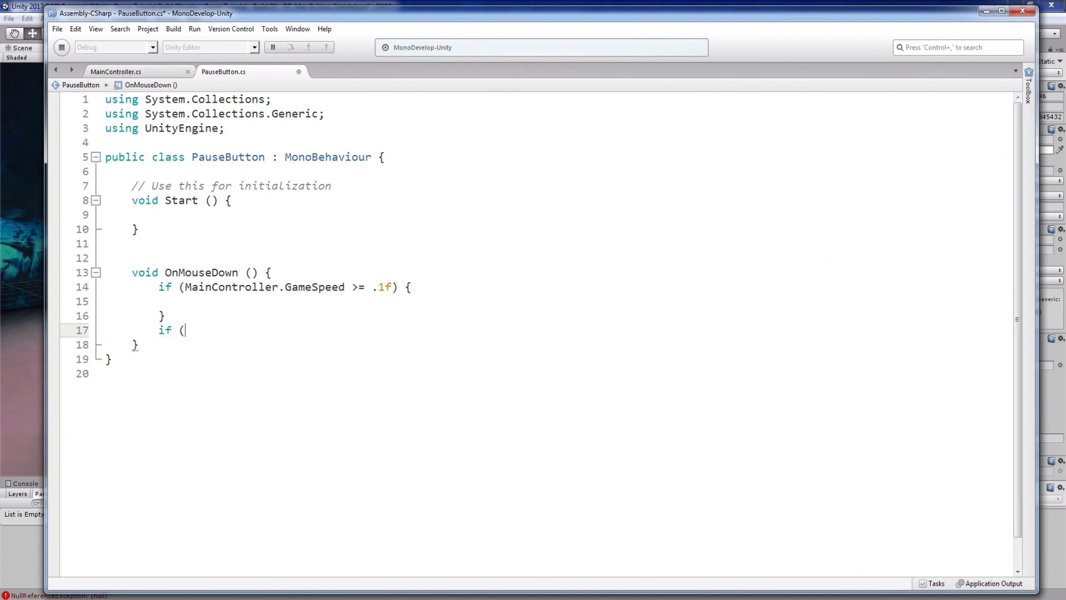
{"action": "type", "text": "MainController.GameSpeed == 0) {"}
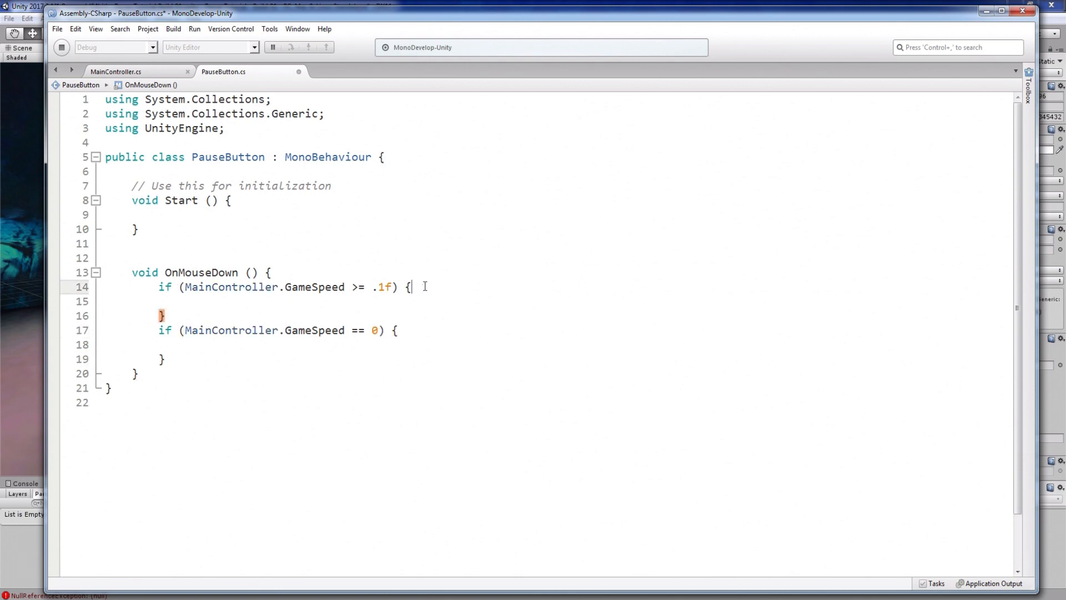
{"action": "mouse_move", "coordinate": [414, 339]}
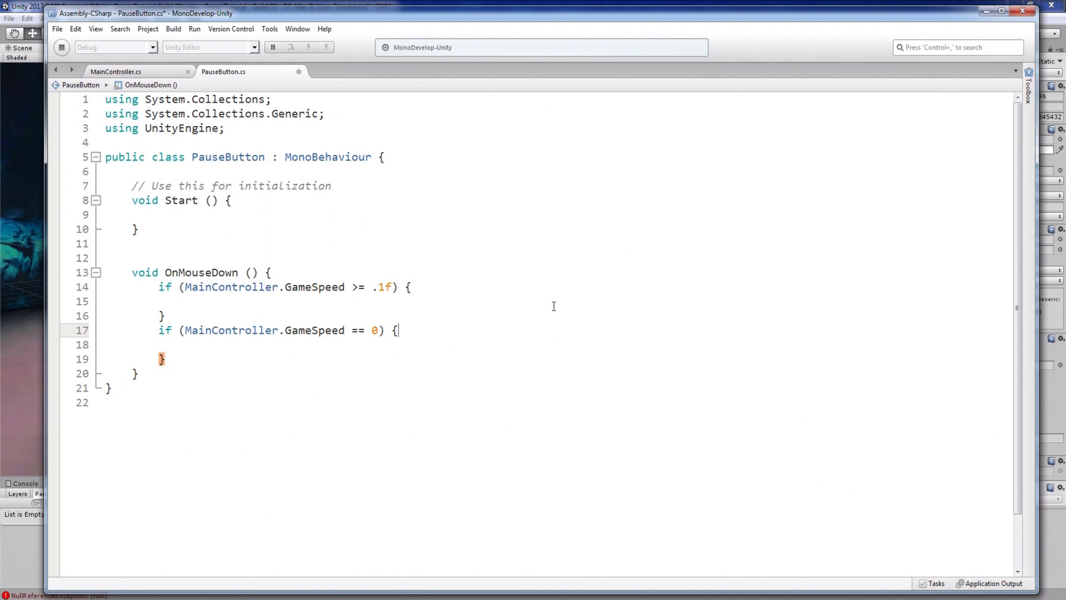
{"action": "type", "text": "prop"}
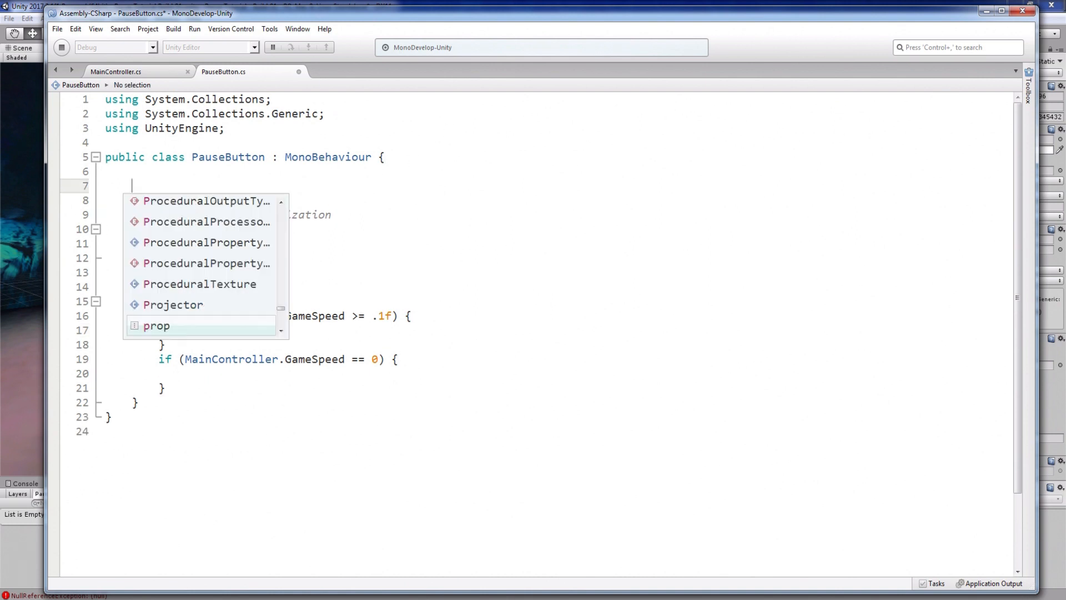
{"action": "type", "text": "public GameObject MainController"}
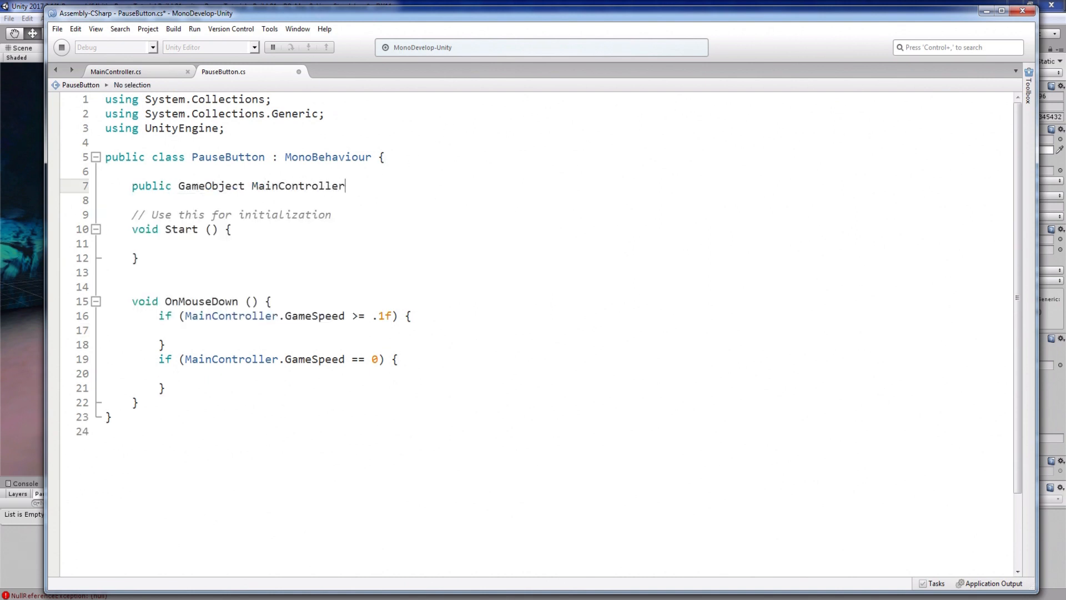
{"action": "type", "text": "Object;"}
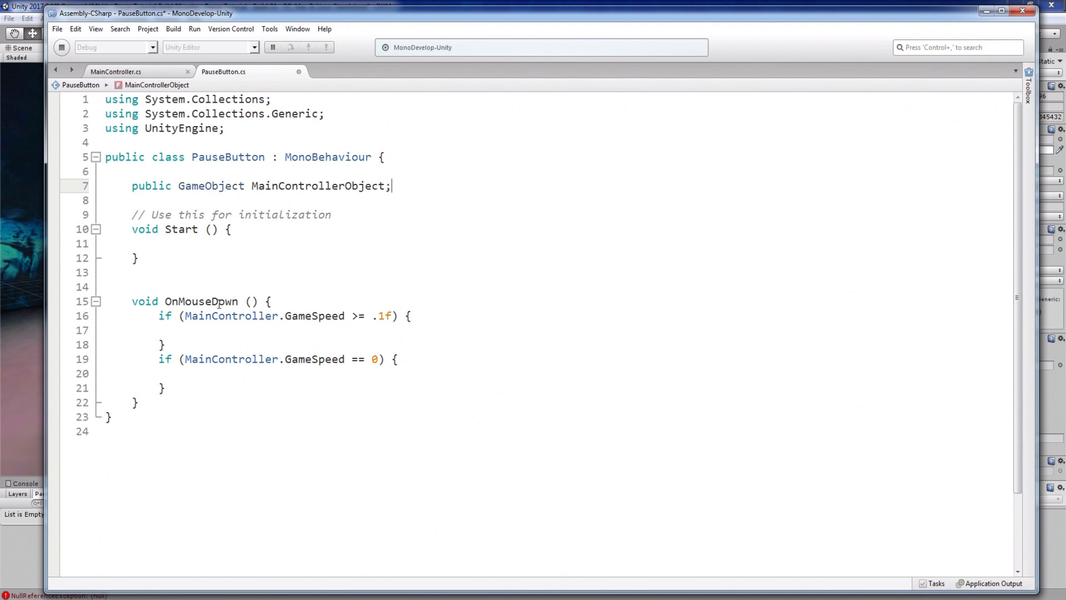
Have both branches call MainControllerObject.SendMessage("Paused"), then begin changing the second message name.
{"action": "type", "text": "MainControllerObject.SendMessage"}
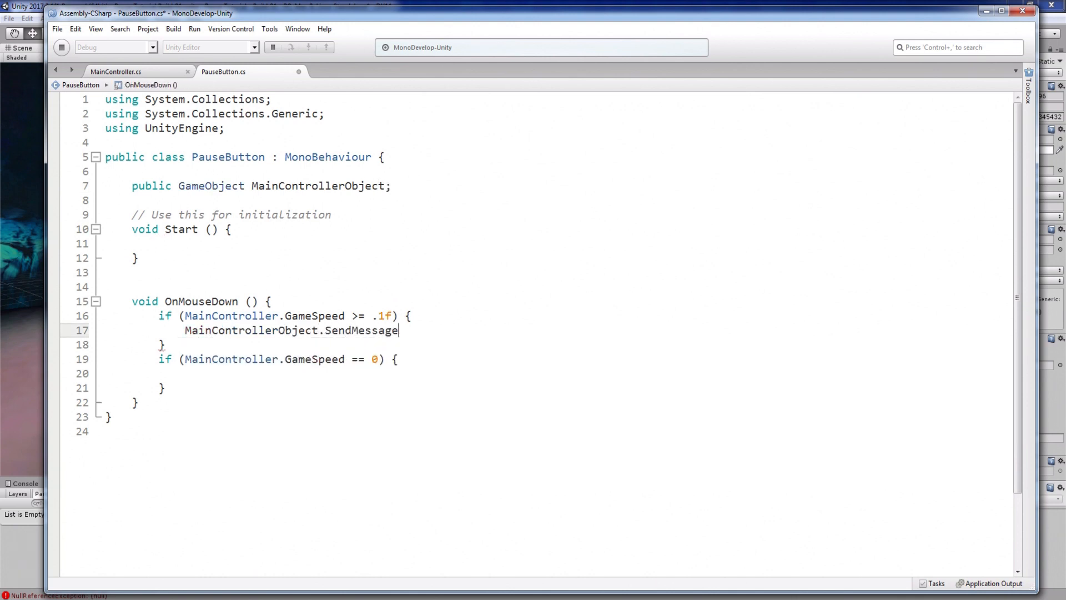
{"action": "type", "text": "(\"Paused\");"}
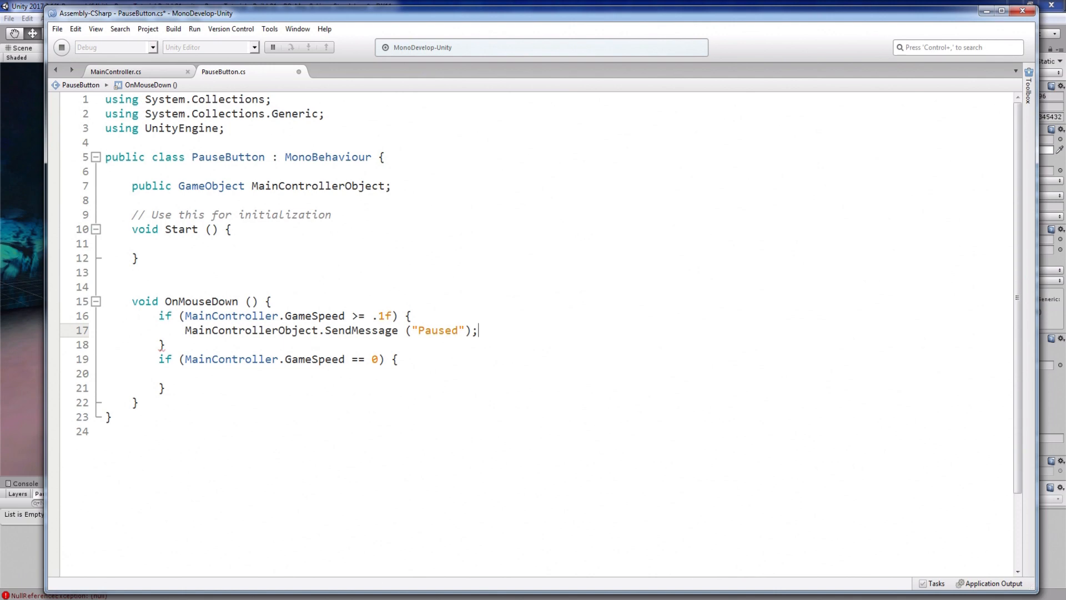
{"action": "type", "text": "MainControllerObject.SendMessage (\"Paused\");"}
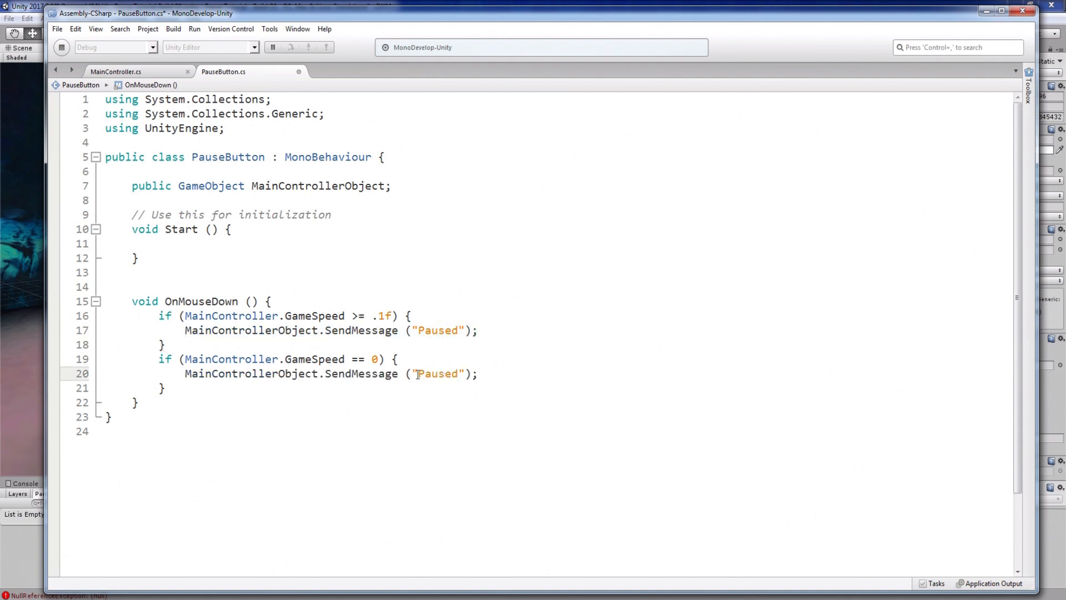
{"action": "left_click", "coordinate": [115, 71]}
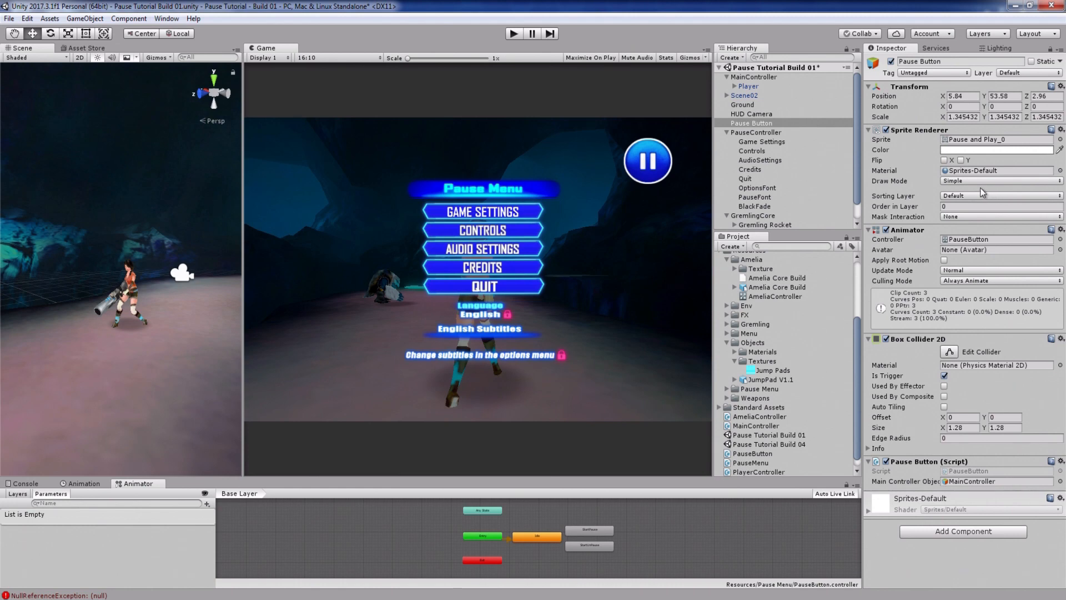
Assign MainController to the Pause Button script's Main Controller Object slot.
{"action": "left_click", "coordinate": [768, 471]}
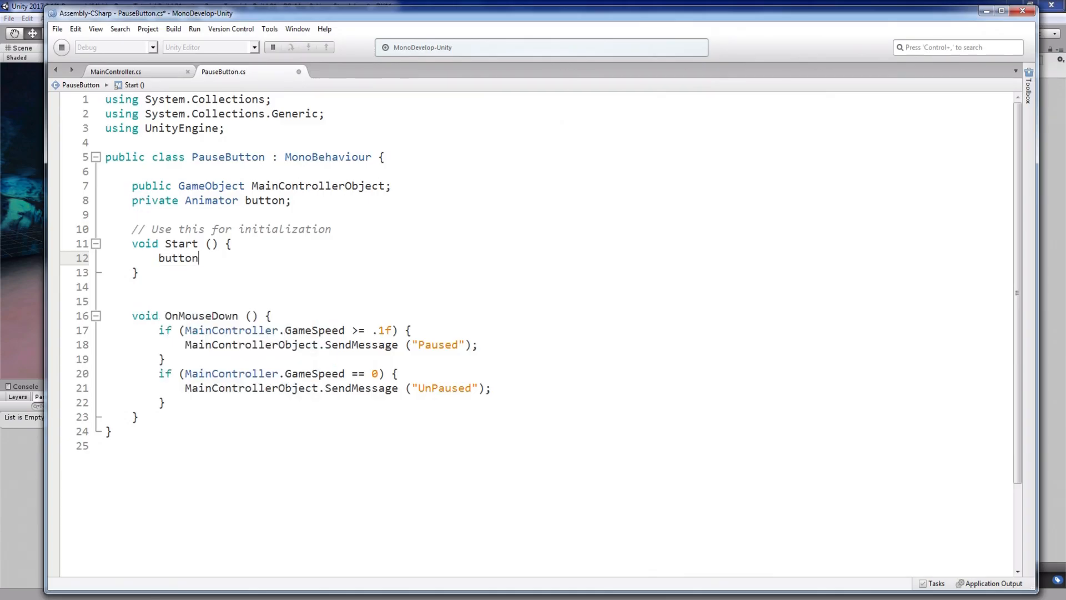
Play button animations StartPaused and StartUnPaused (layer -1, time 0) on pause and resume.
{"action": "type", "text": "button"}
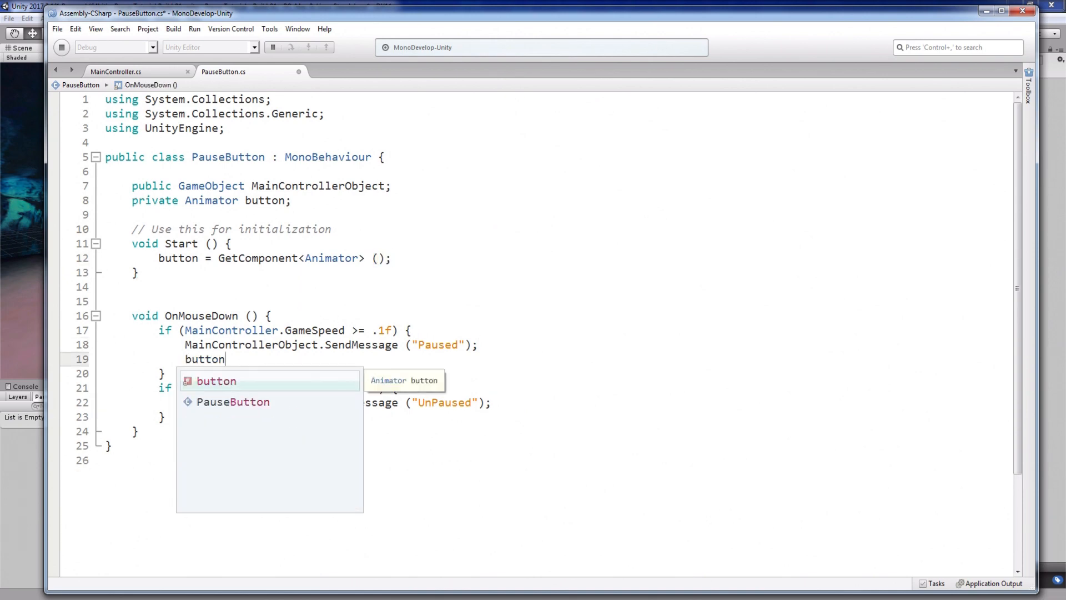
{"action": "type", "text": ".Play (\"StartPaused\", -1, 0);"}
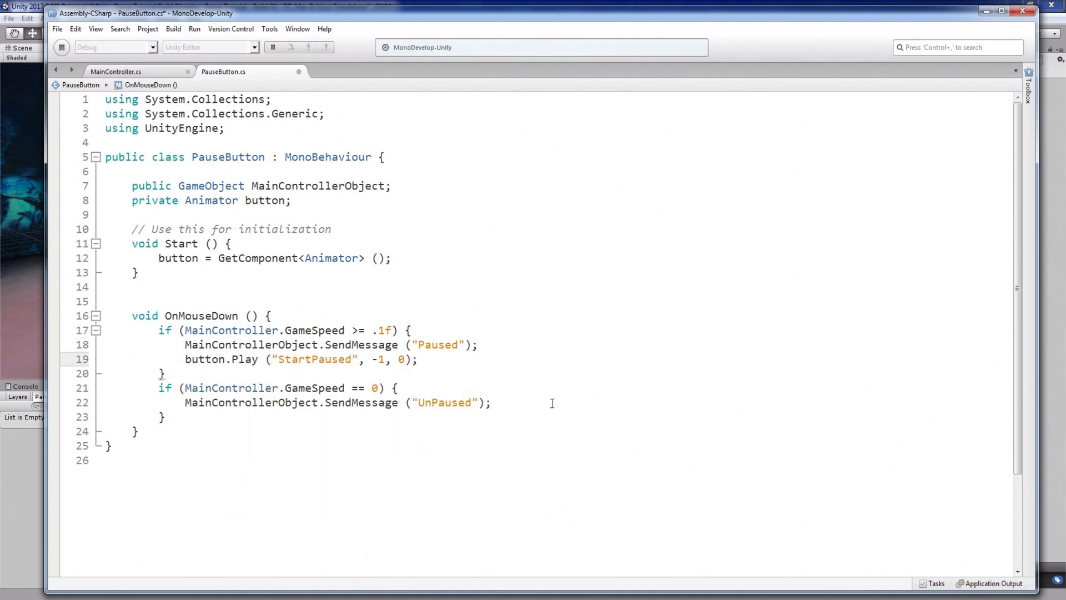
{"action": "type", "text": "button.Play (\"StartUnPaused\""}
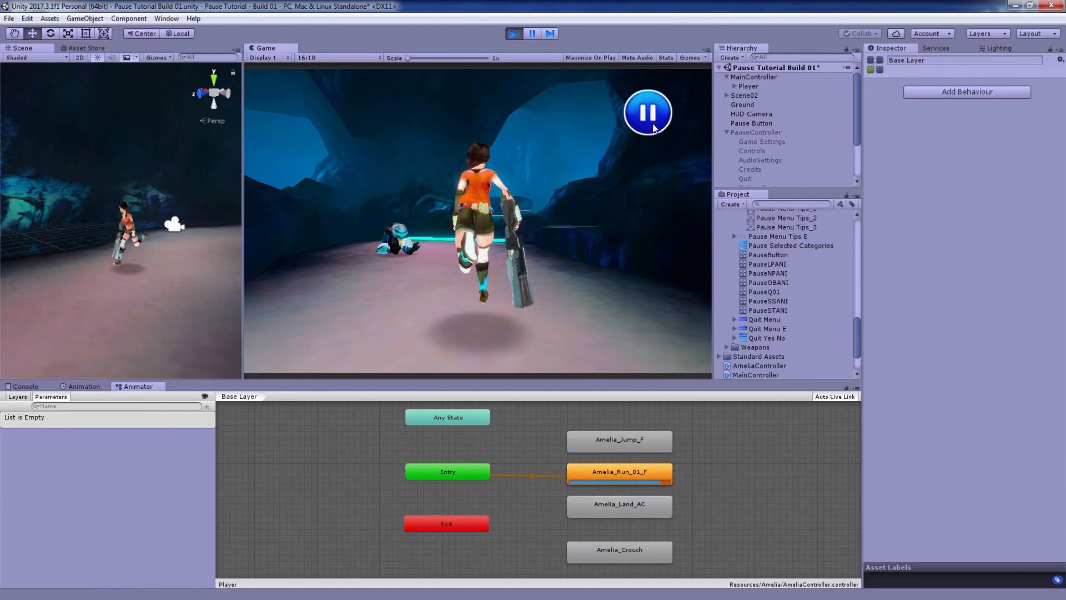
Pause and resume the running game twice with the pause button to verify the Pause Menu toggles.
{"action": "left_click", "coordinate": [646, 113]}
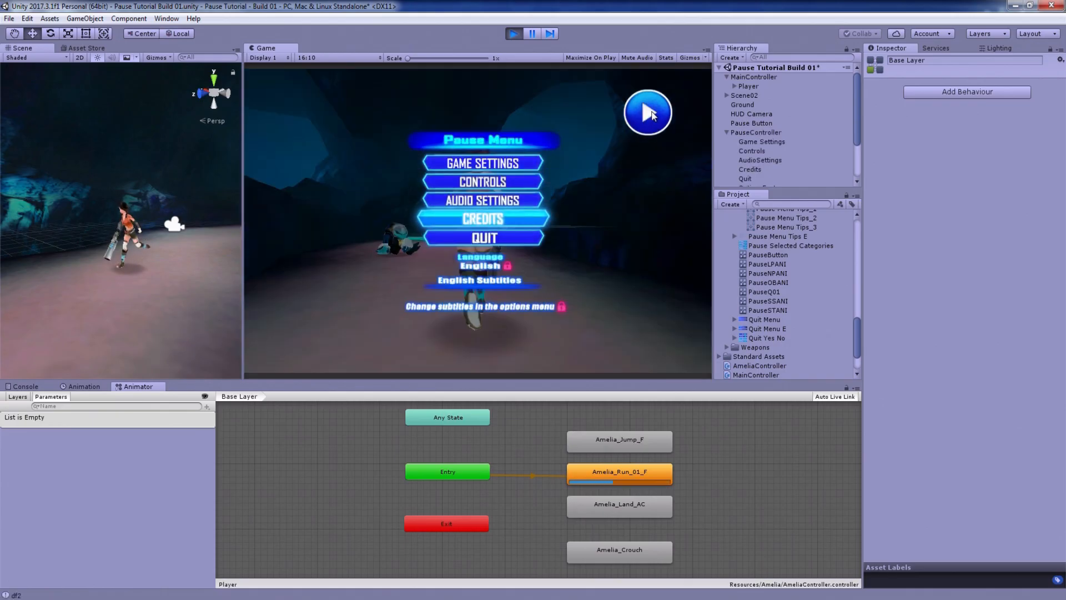
{"action": "left_click", "coordinate": [646, 112]}
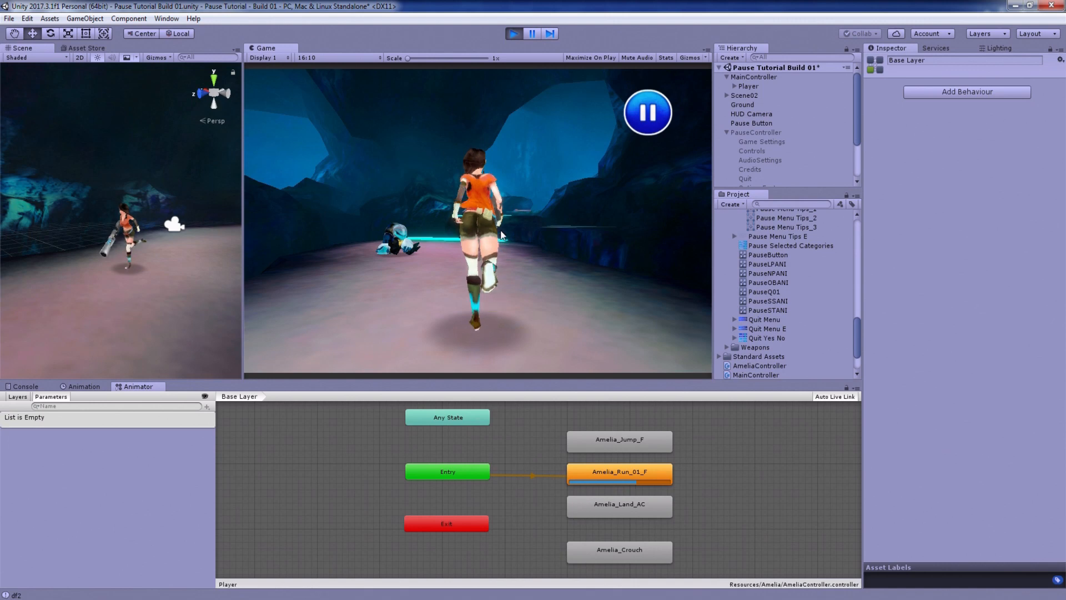
{"action": "left_click", "coordinate": [646, 114]}
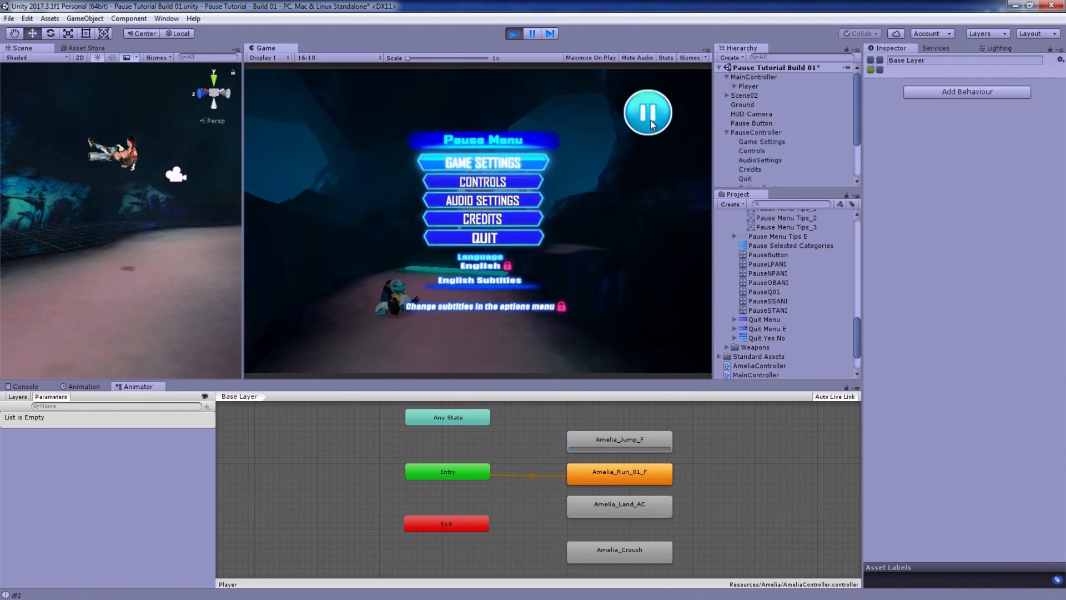
{"action": "left_click", "coordinate": [647, 113]}
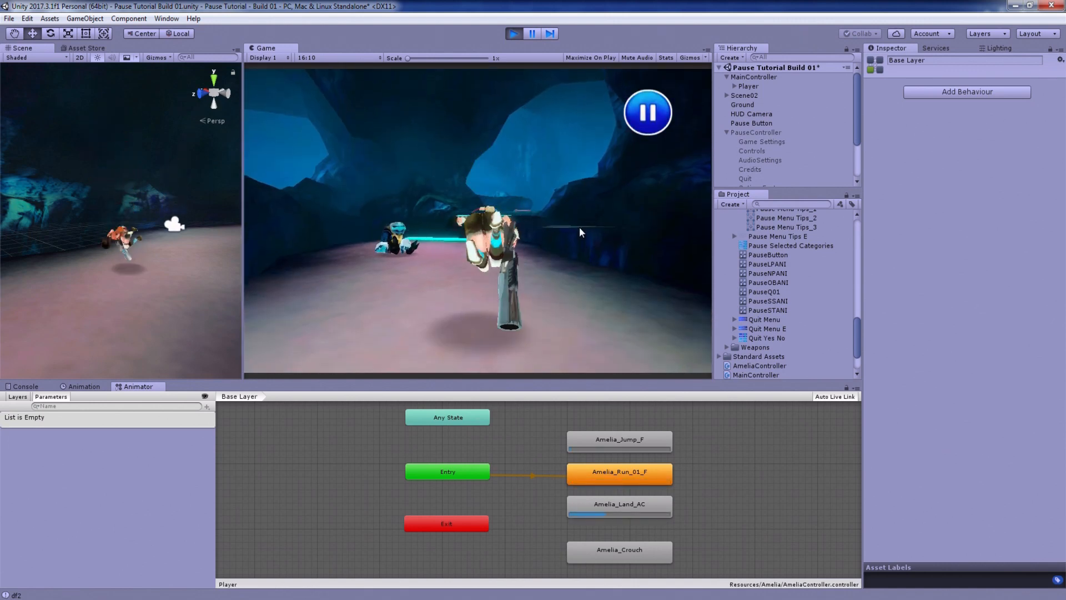
{"action": "left_click", "coordinate": [646, 112]}
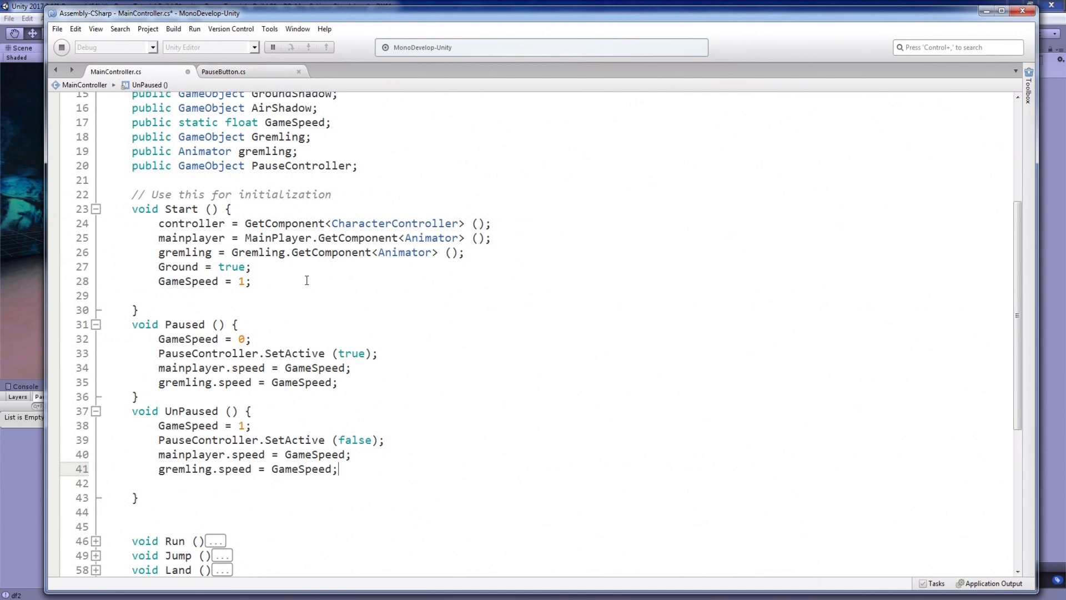
Multiply the controller.Move movement in Update by GameSpeed so the player stops while paused.
{"action": "scroll", "scroll_direction": "down", "scroll_amount": 3}
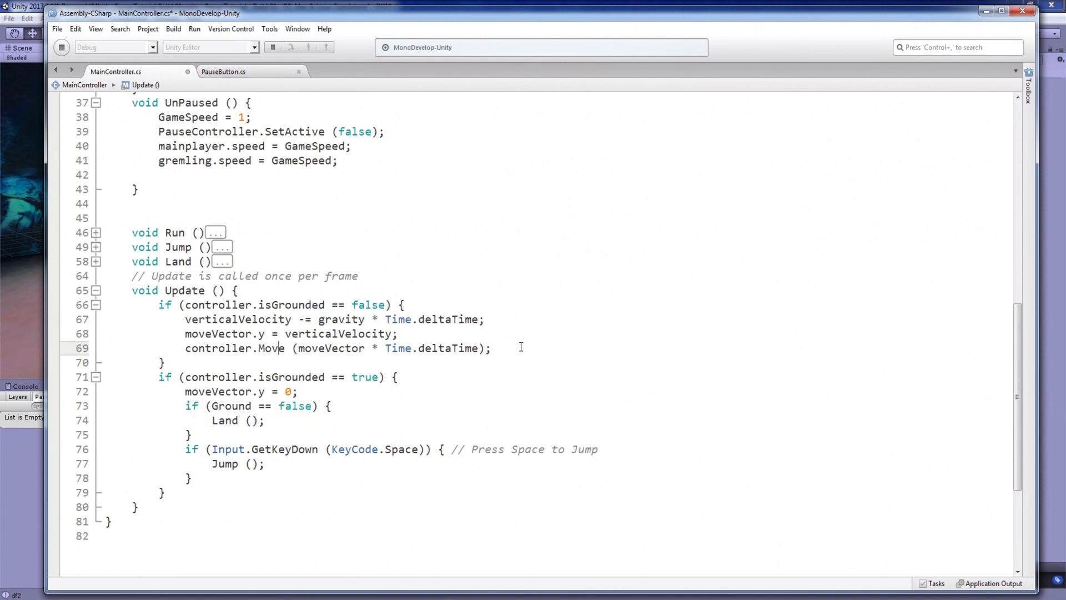
{"action": "type", "text": "Game"}
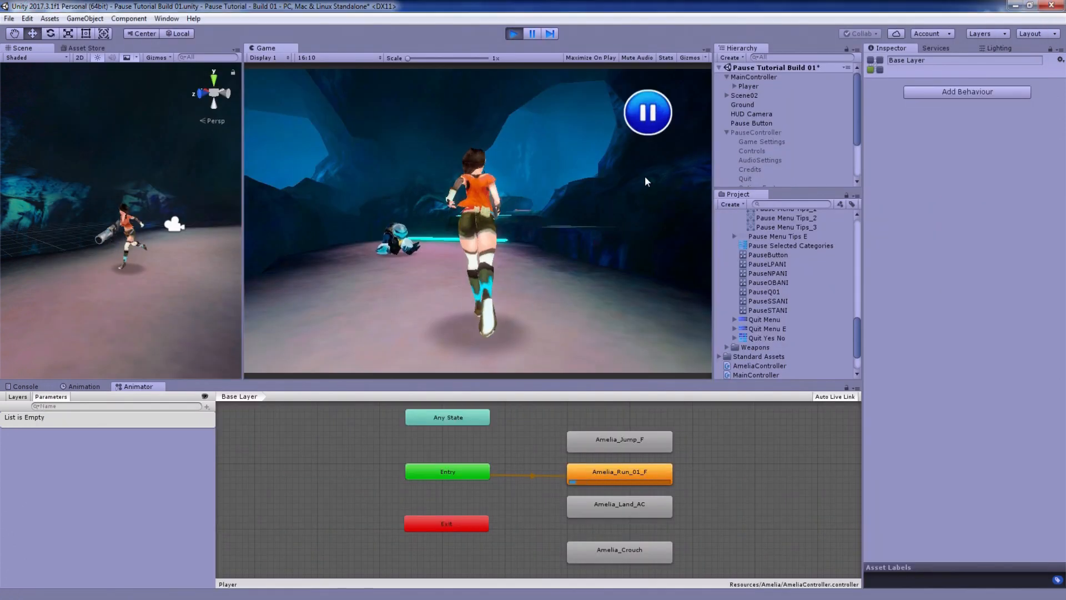
Run the game until the shield appears, then pause so the player freezes under the Pause Menu.
{"action": "left_click", "coordinate": [647, 112]}
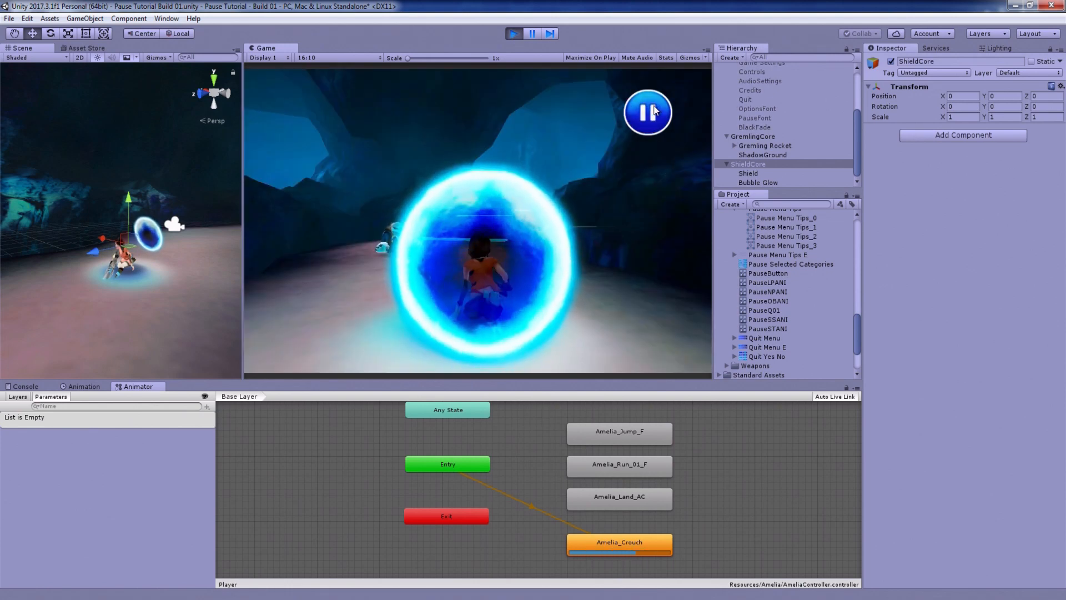
{"action": "left_click", "coordinate": [647, 111]}
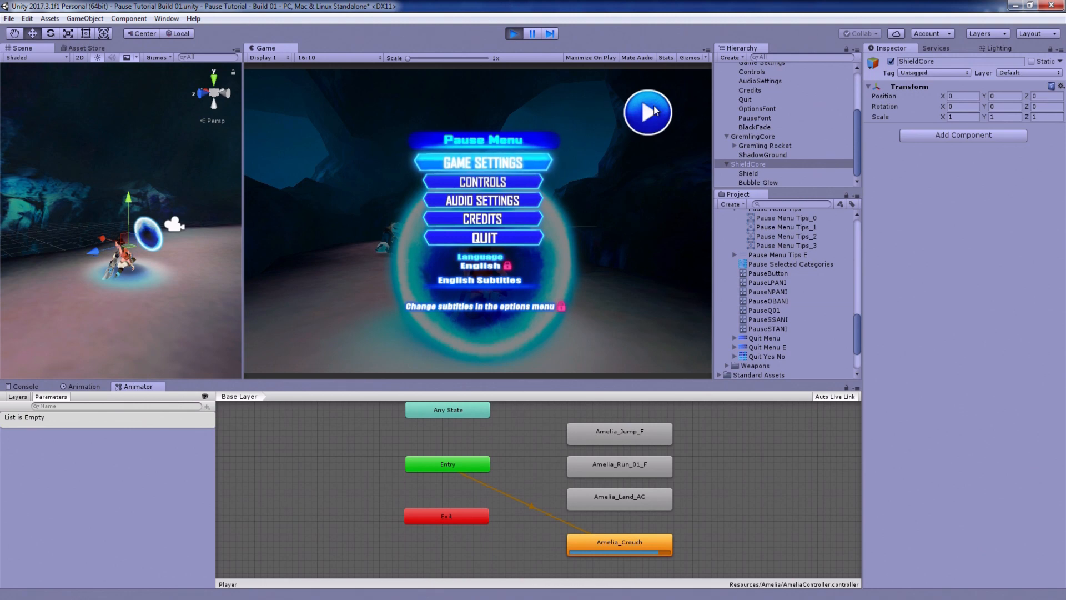